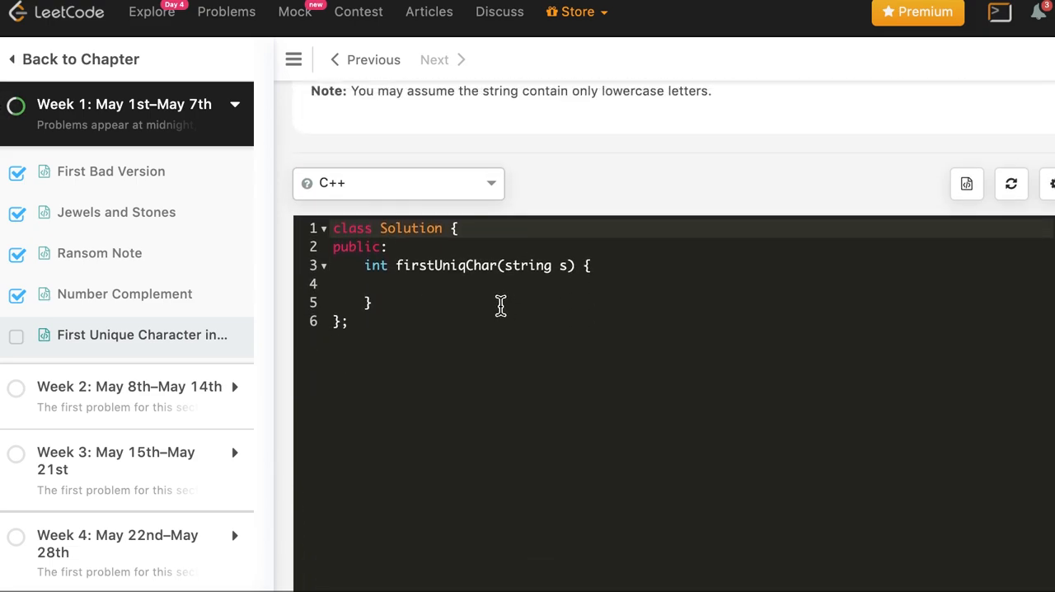
- Declare the letter tally array int count[26] = {0}; in the C++ editor
type("int co")
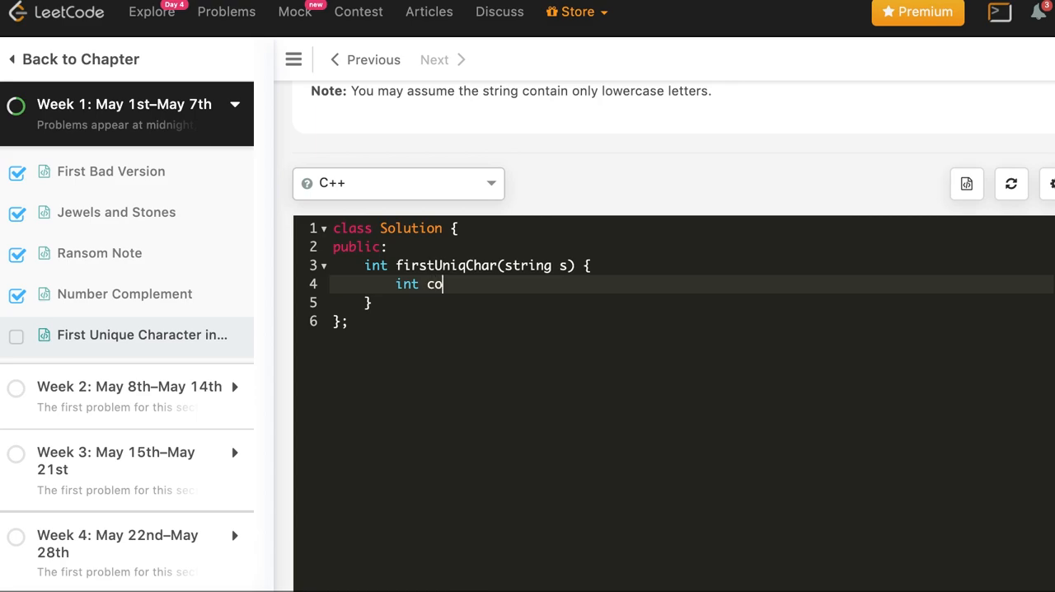
type("unt[2]")
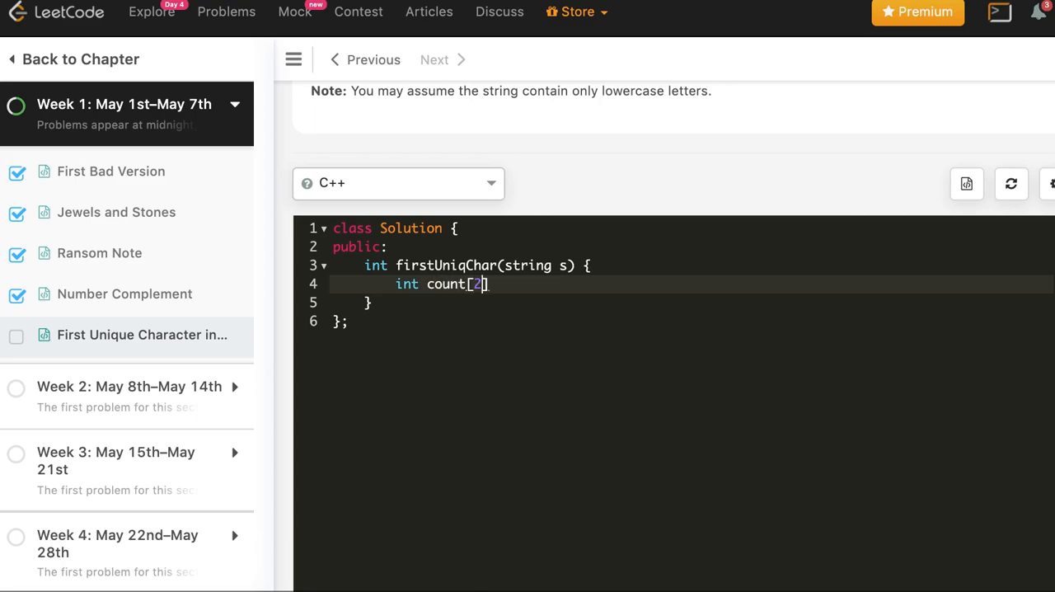
type("6] = {}")
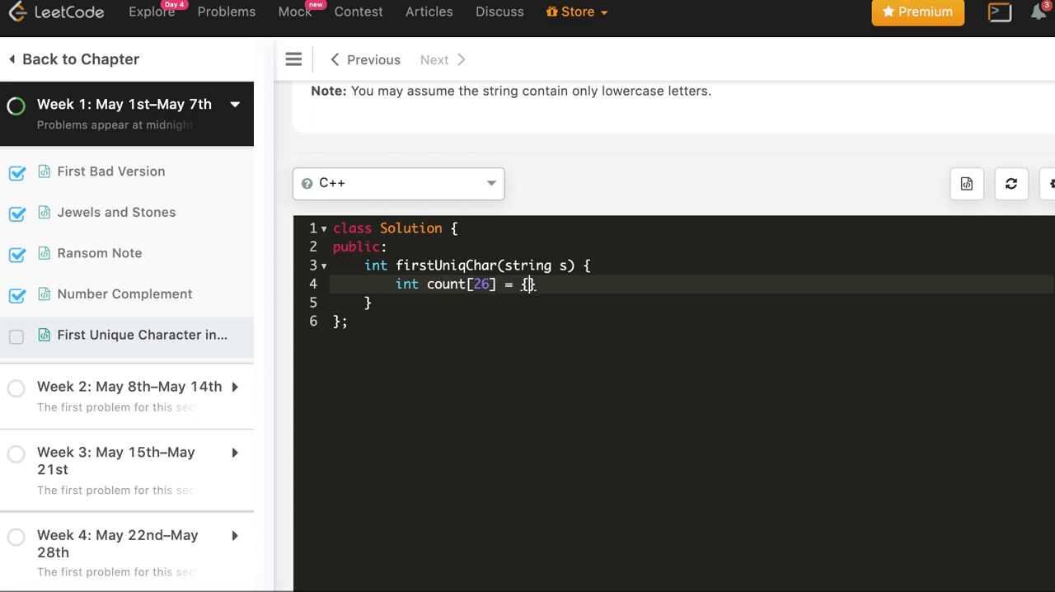
type("0};")
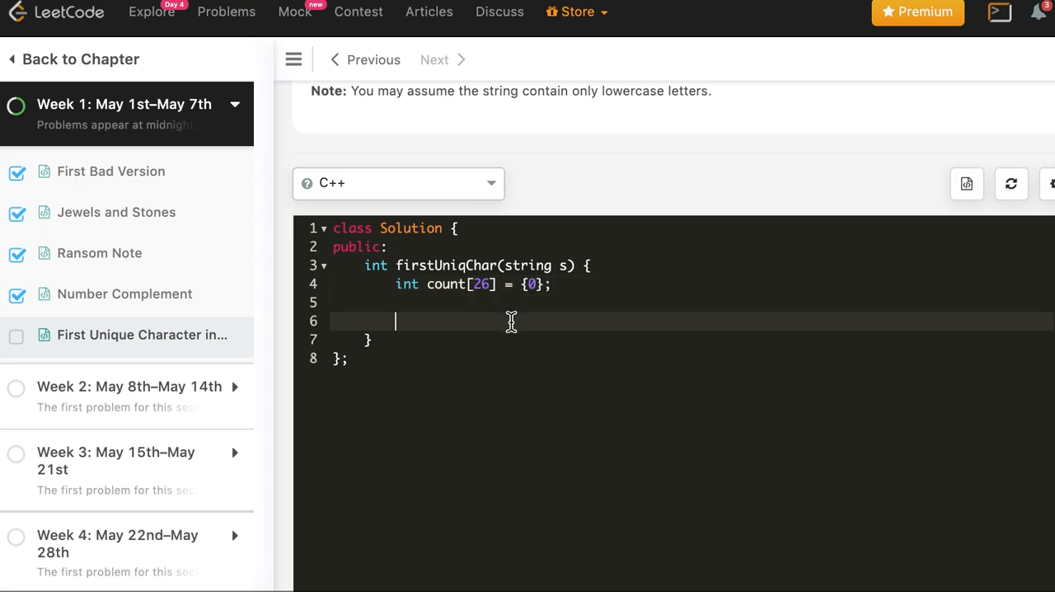
- Add the loop for (char c : s) count[c-'a'] += 1; to tally each letter
type("for")
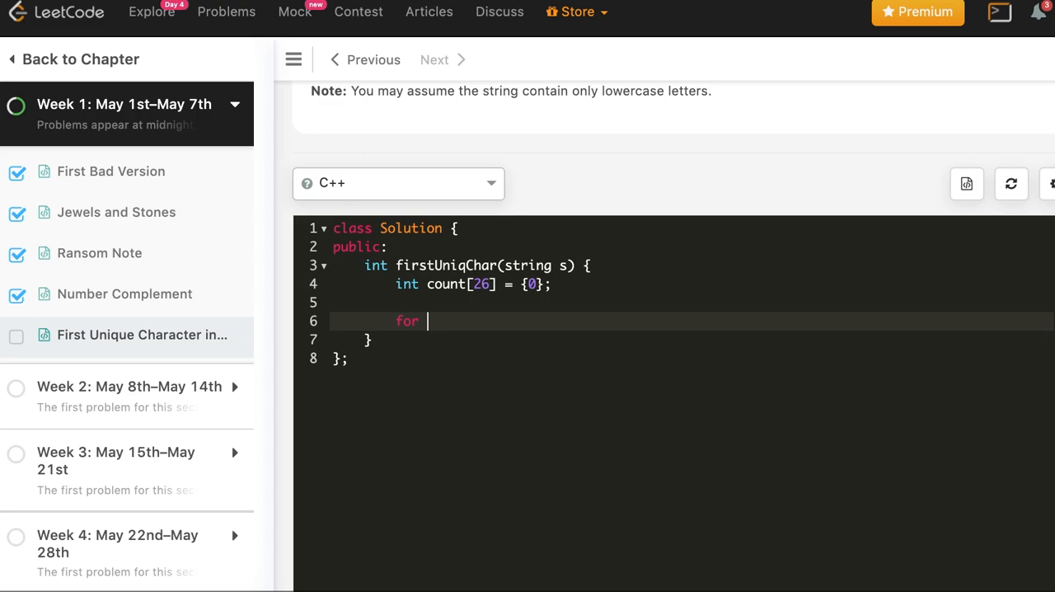
type("(char c : s")
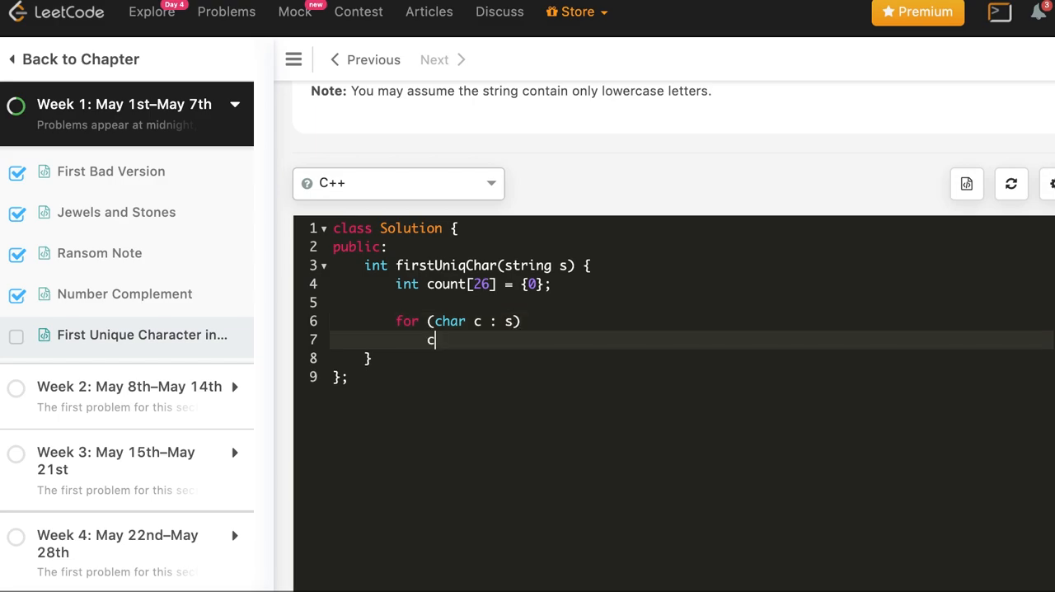
type("ount[]")
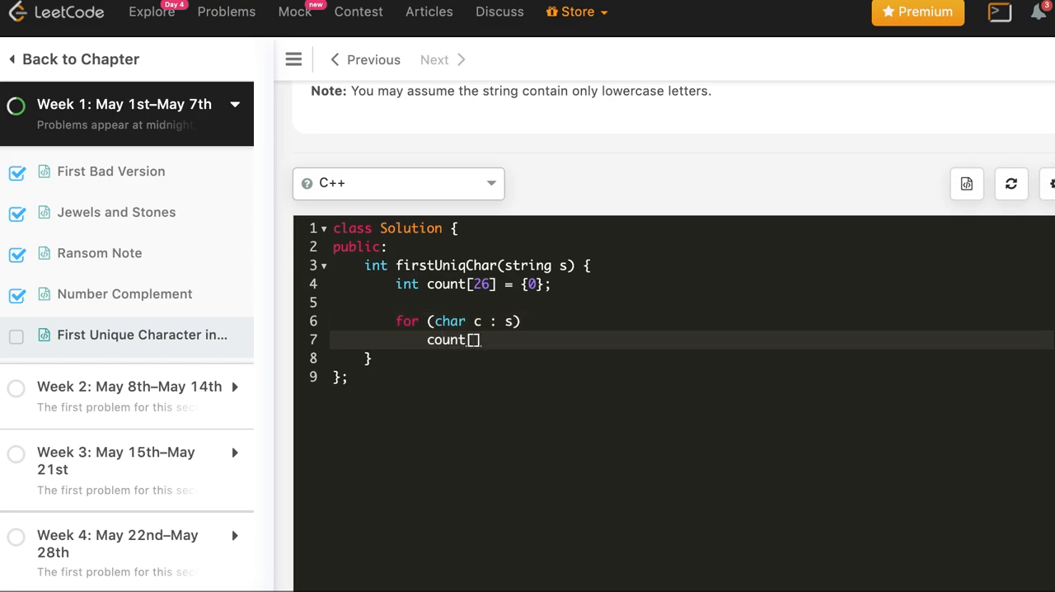
type("c")
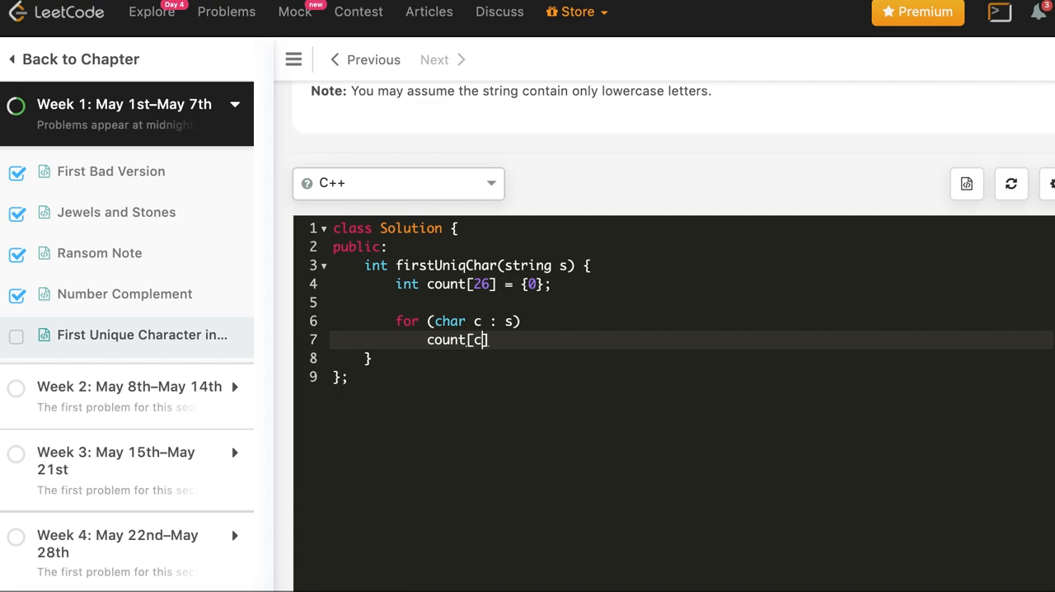
mouse_move(540, 265)
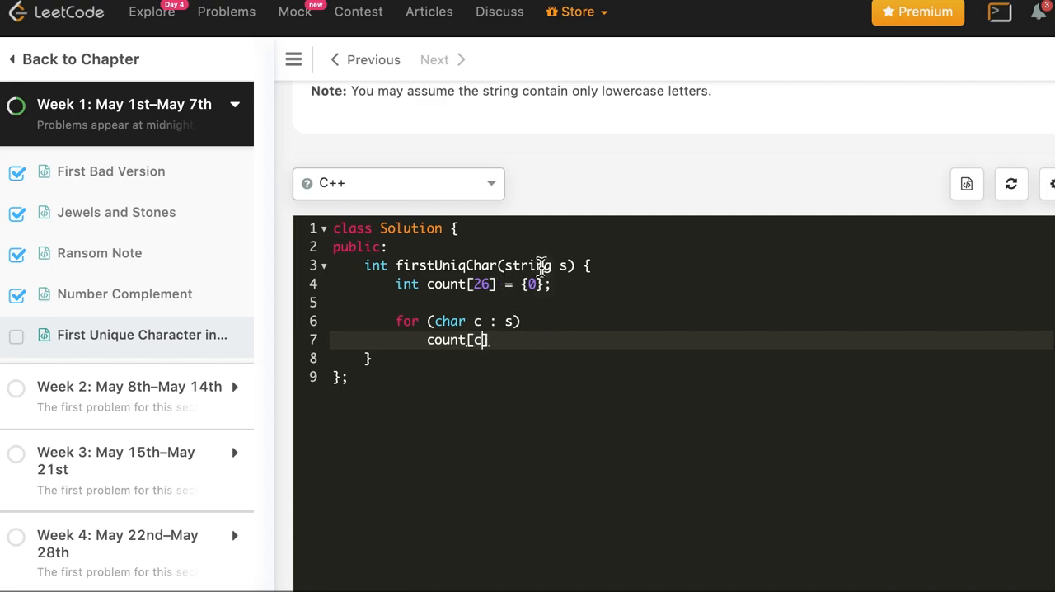
type("-")
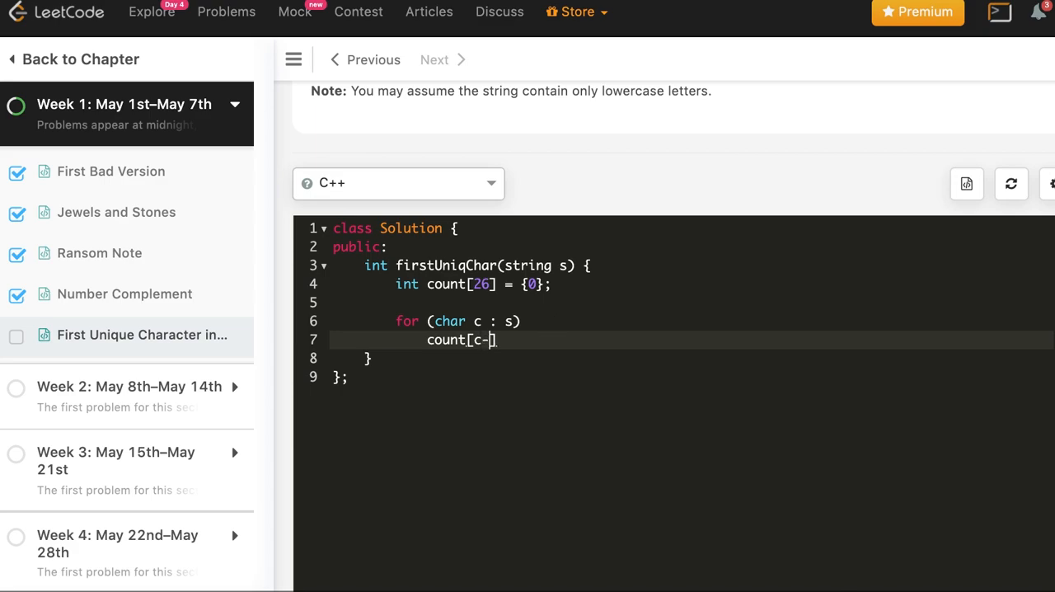
mouse_move(642, 277)
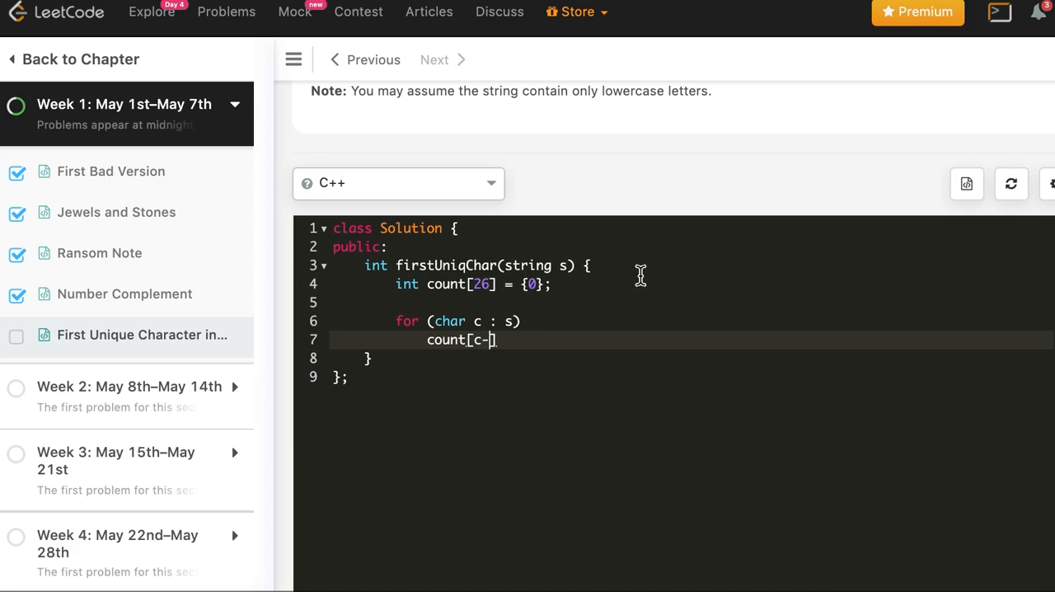
mouse_move(527, 358)
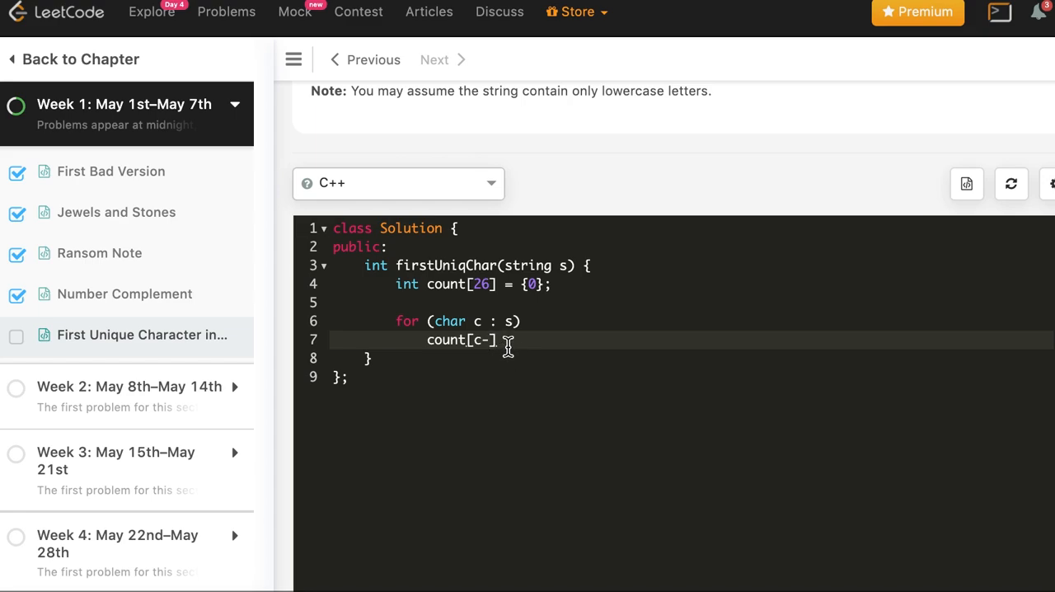
type("'a'")
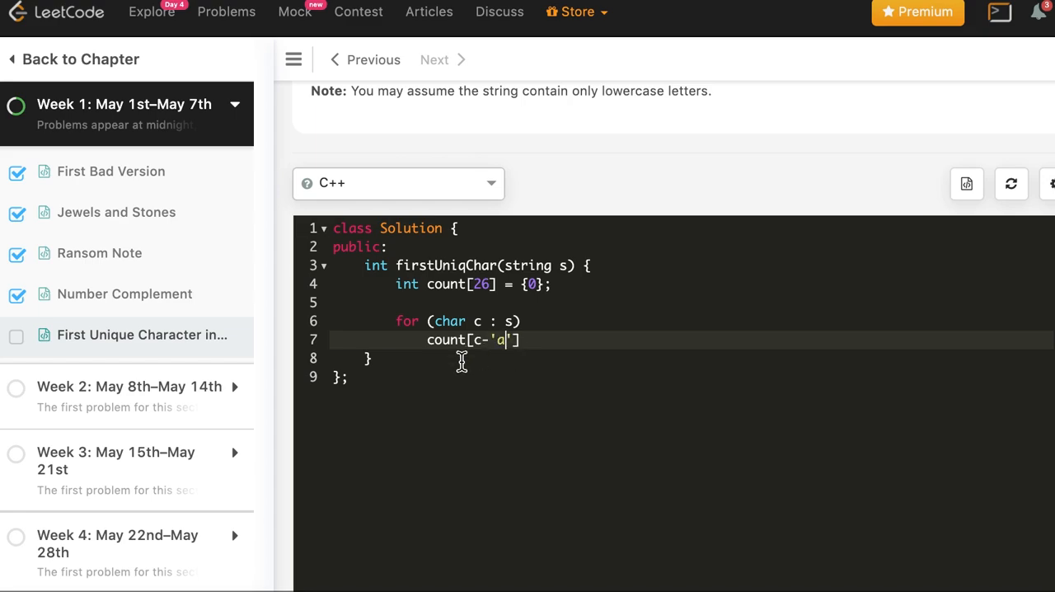
mouse_move(475, 340)
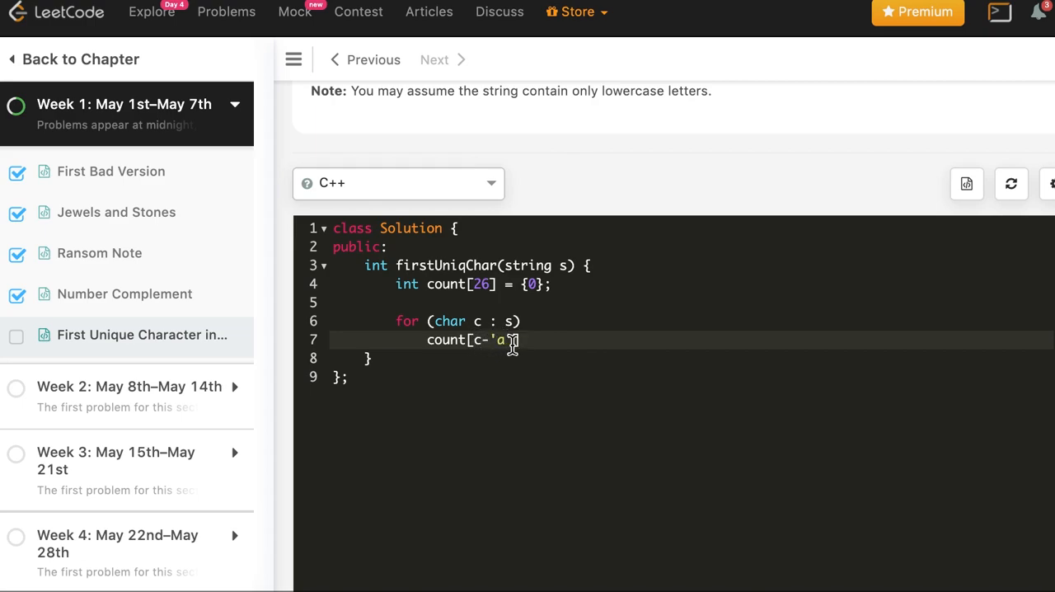
type("a")
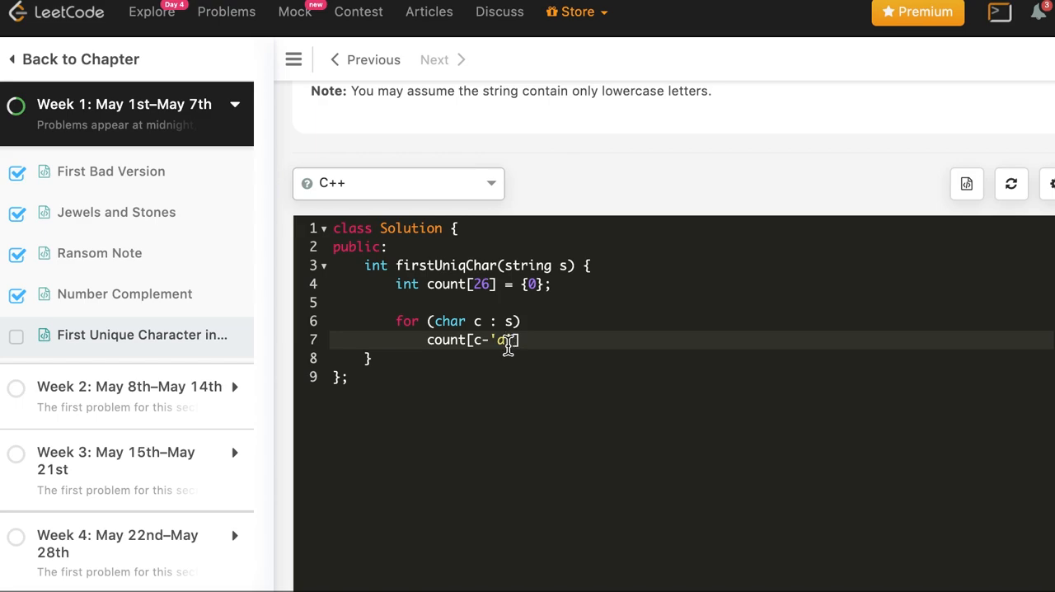
type("'a'] +=")
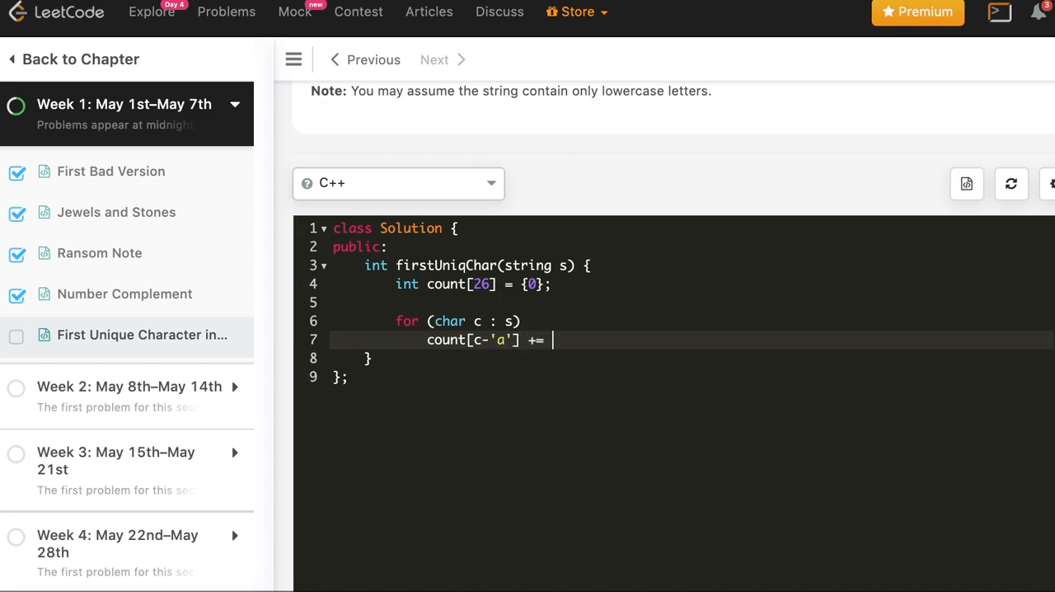
type("1;")
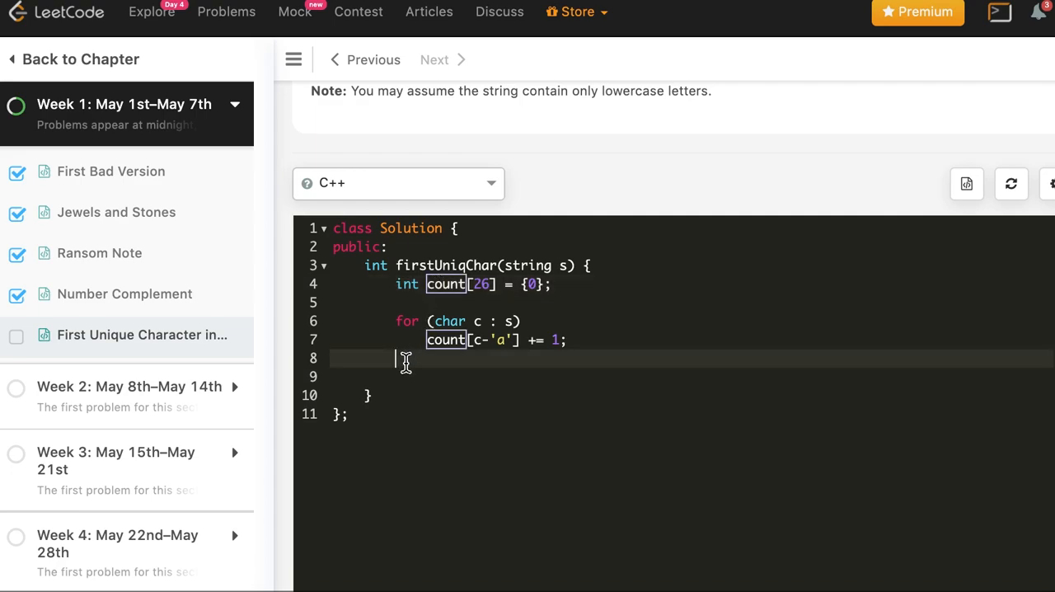
- Write the index loop for (int i = 0; i < s.length(); ++i) after the counting loop
key("Return")
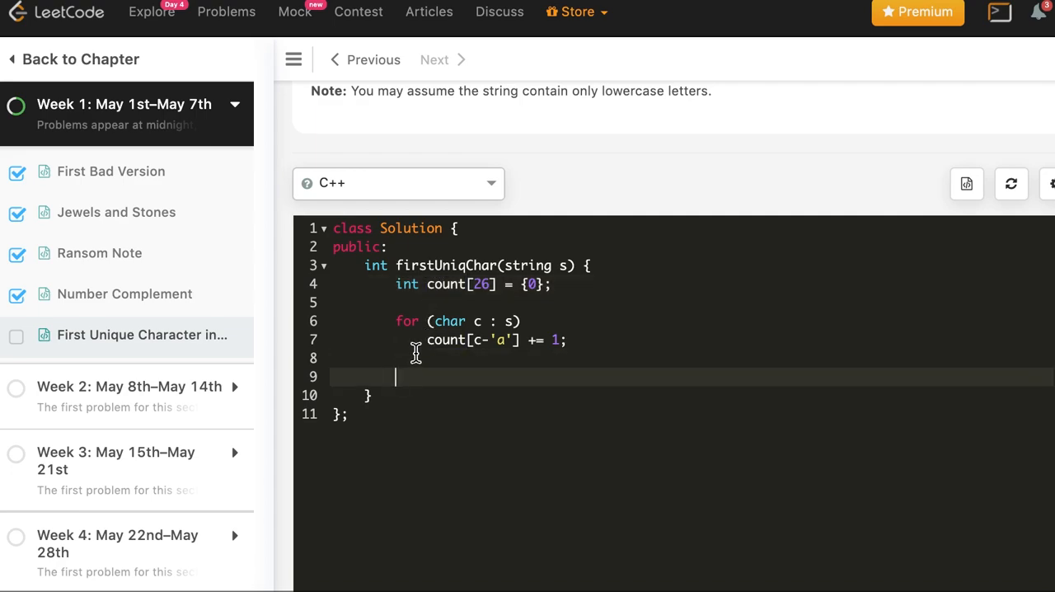
type("for")
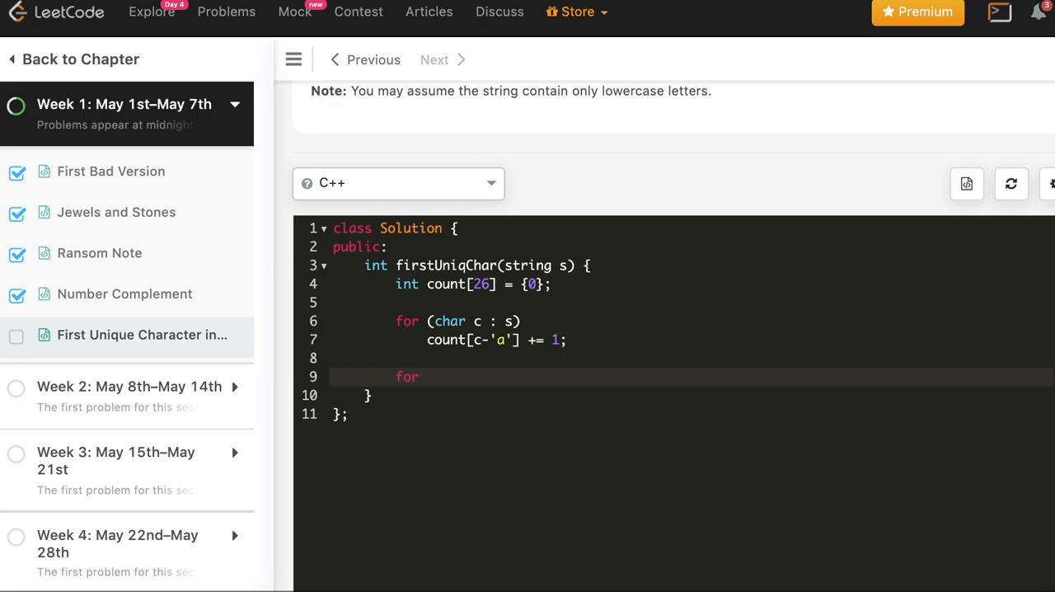
type("()")
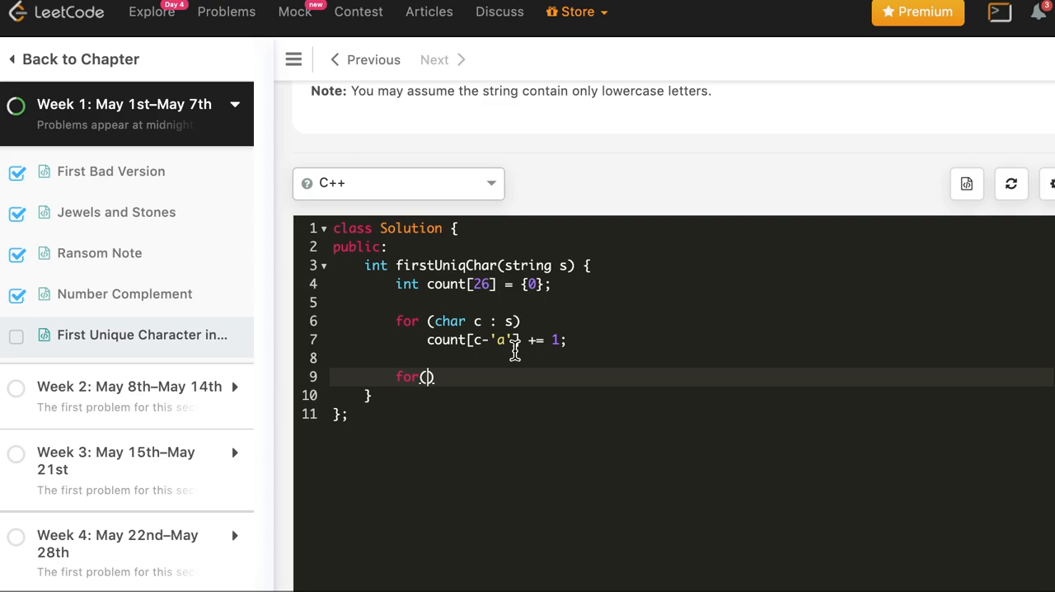
type("int i = 0;")
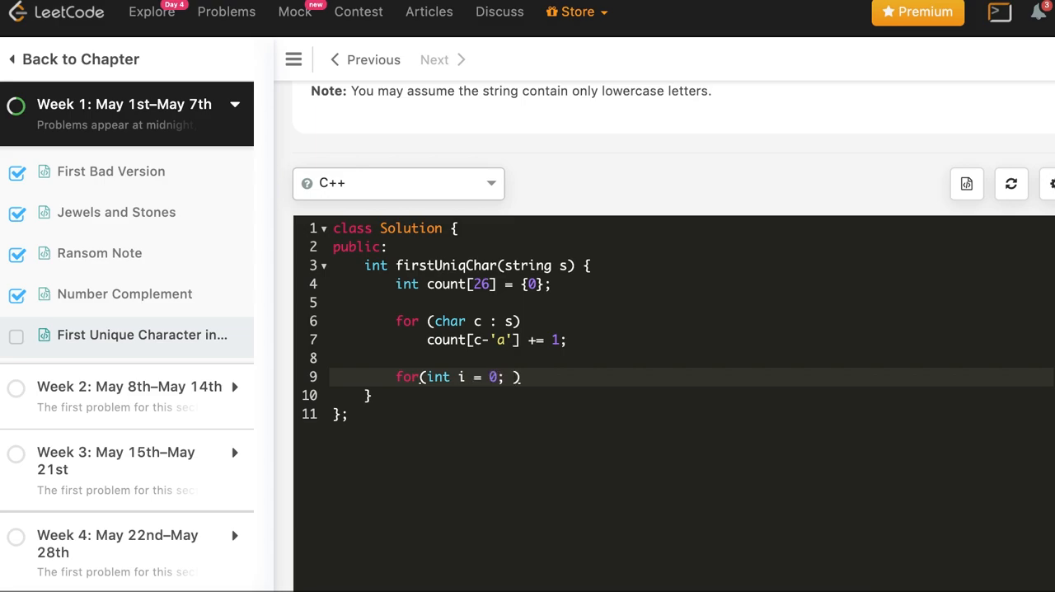
type("i <")
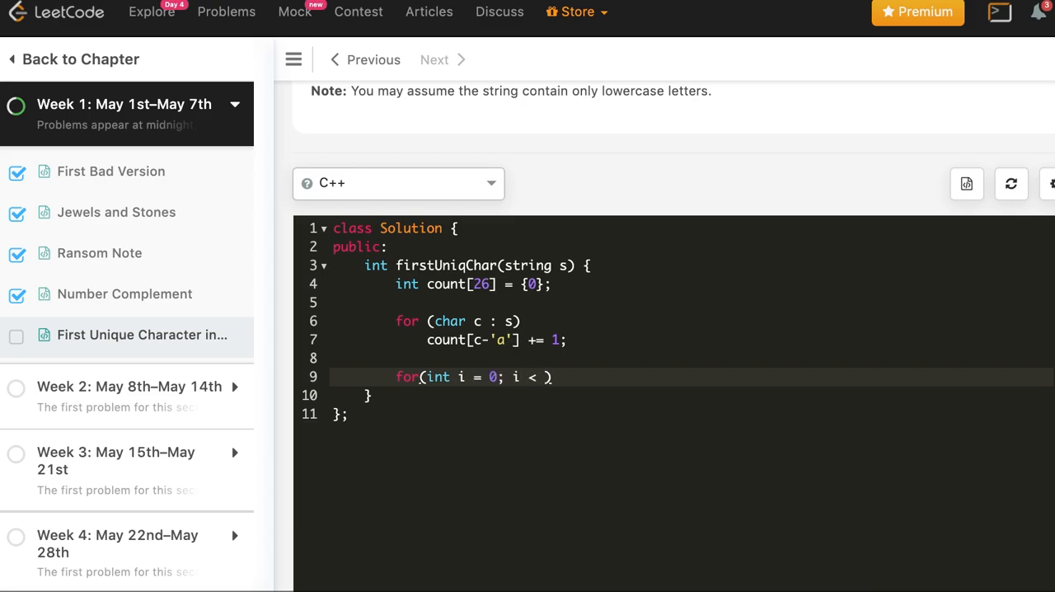
type("s.length")
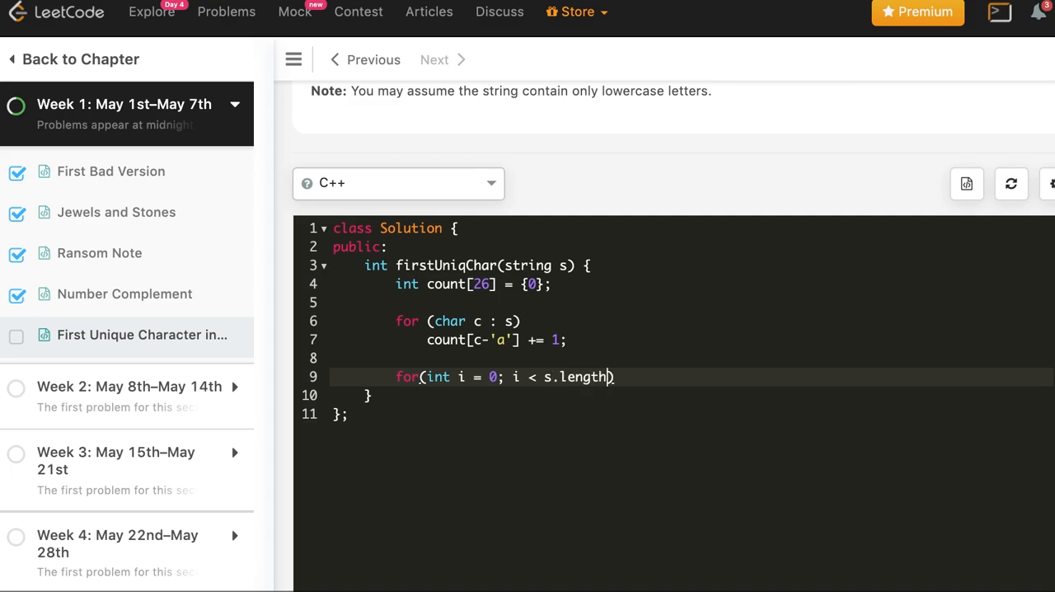
type("(); ++i)")
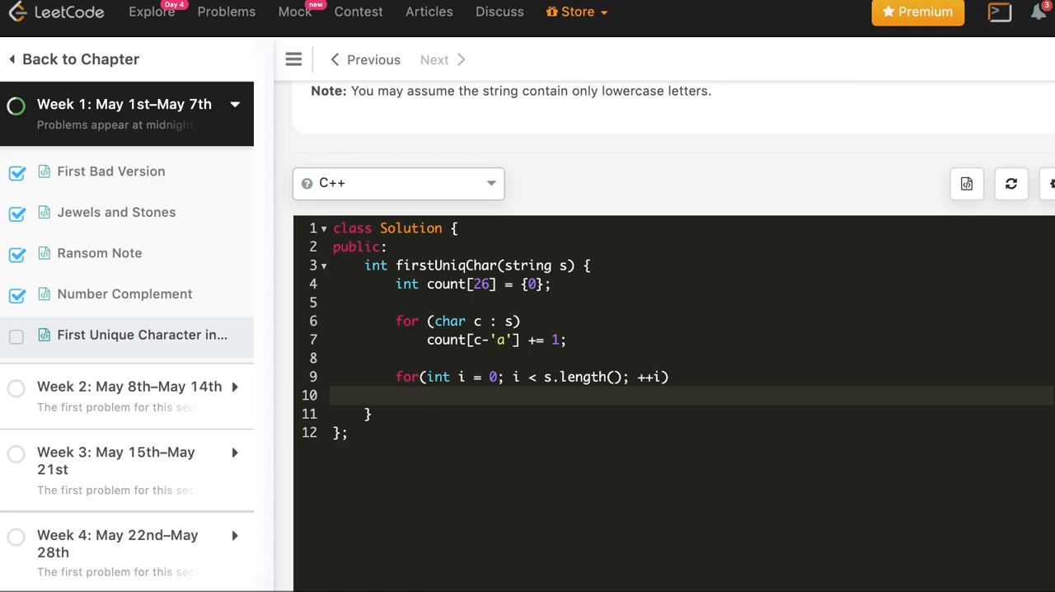
- Return i when count[s[i] - 'a'] == 1 inside the loop, otherwise return -1 at the end
type("if(count)")
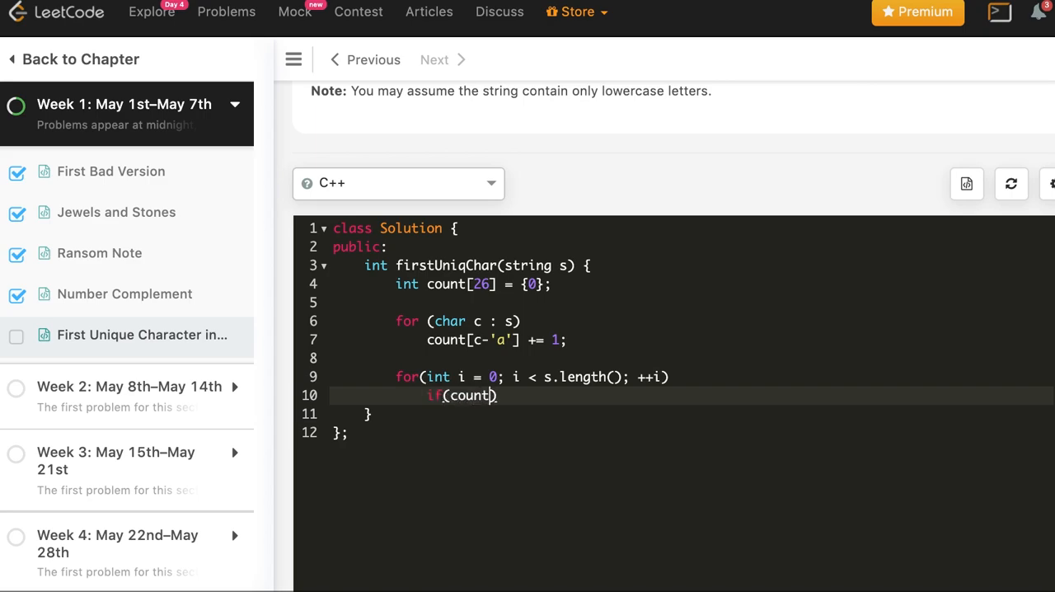
type("[]")
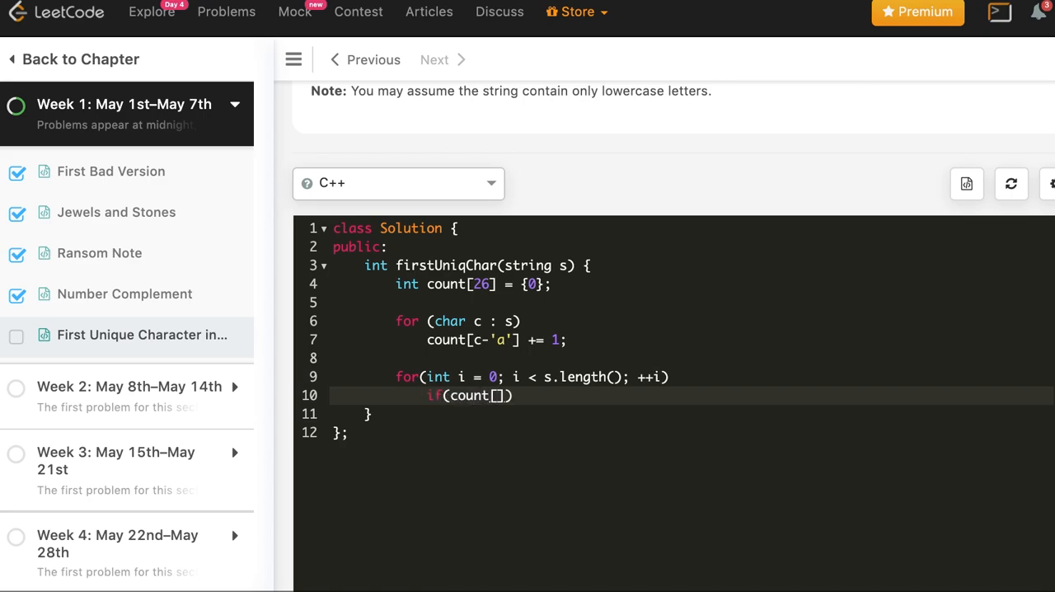
type("s[i]")
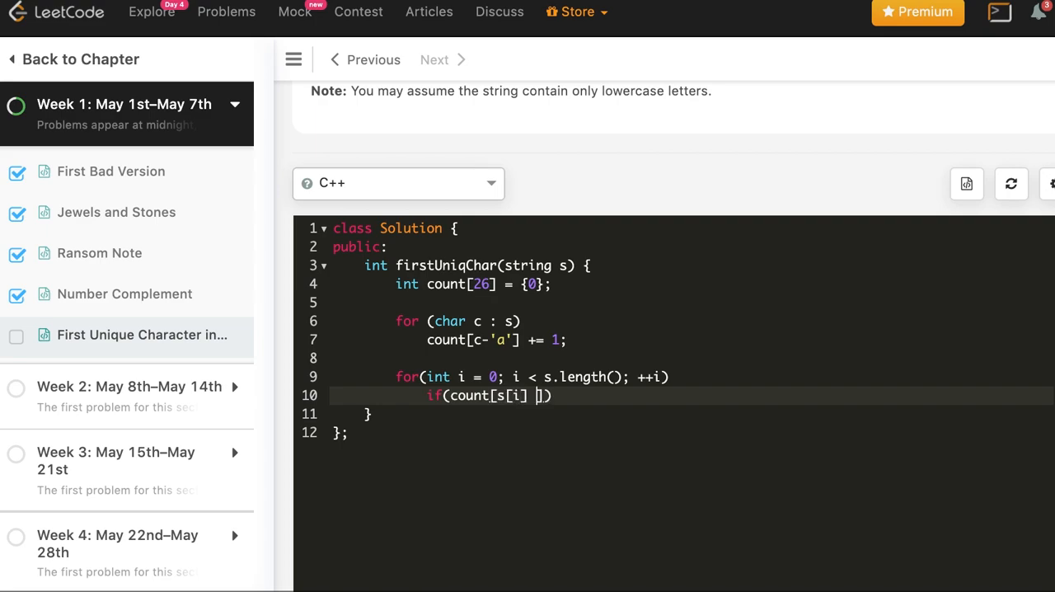
type("- 'a'")
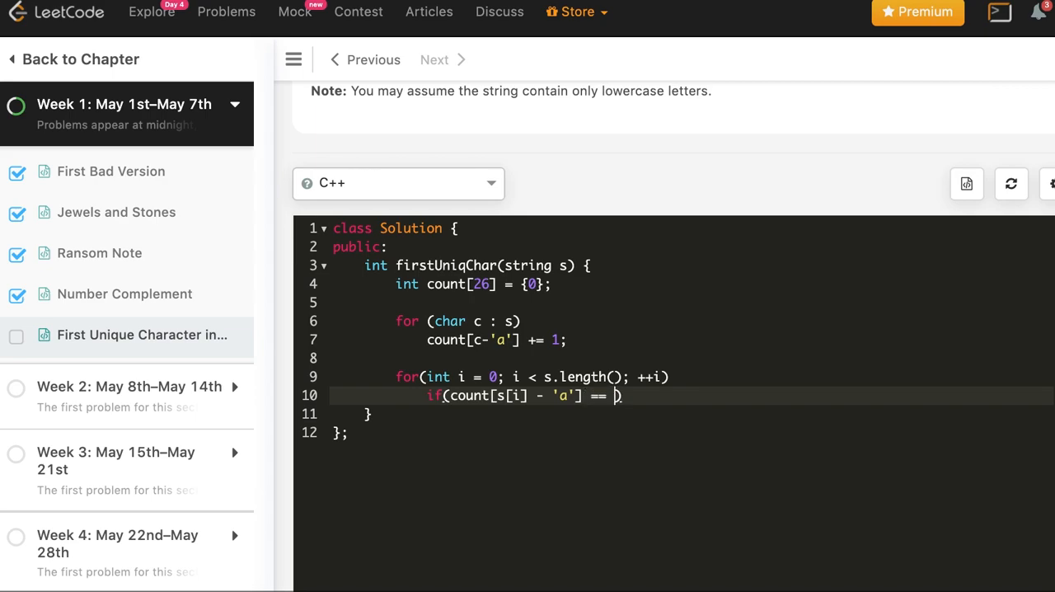
type("1) return i;")
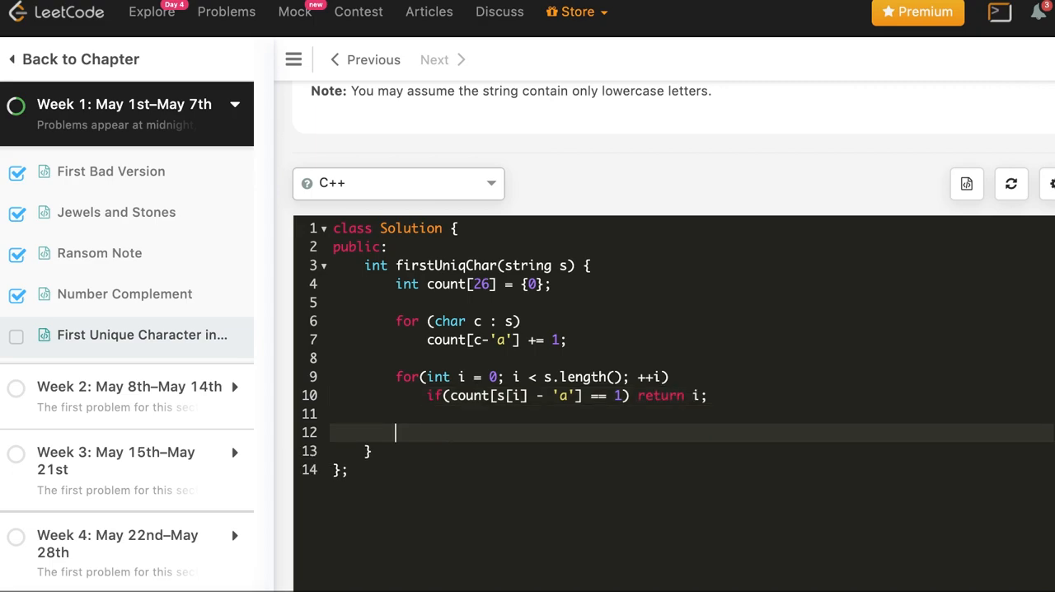
mouse_move(722, 350)
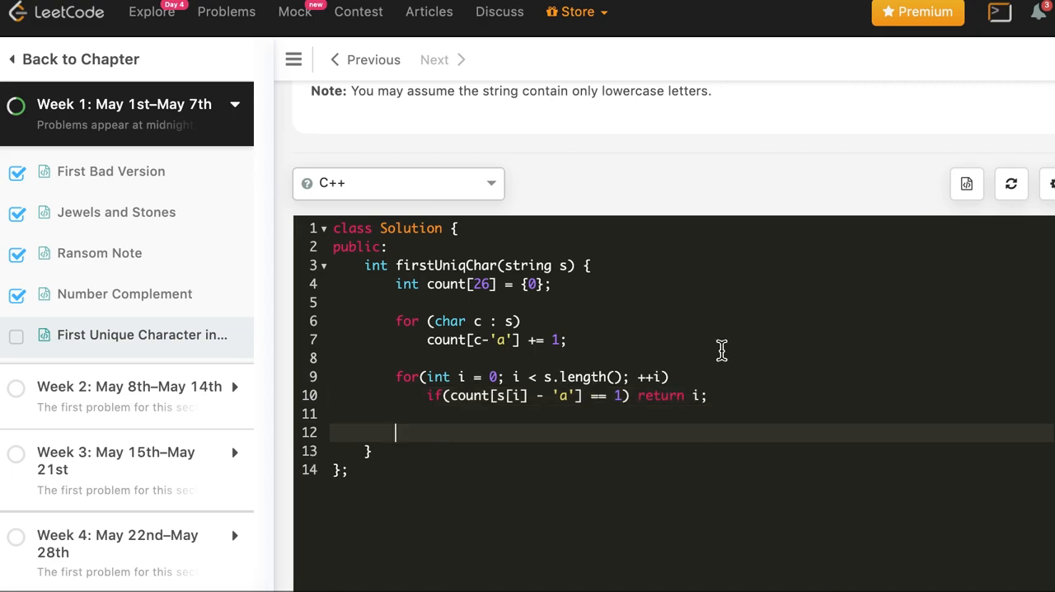
type("re")
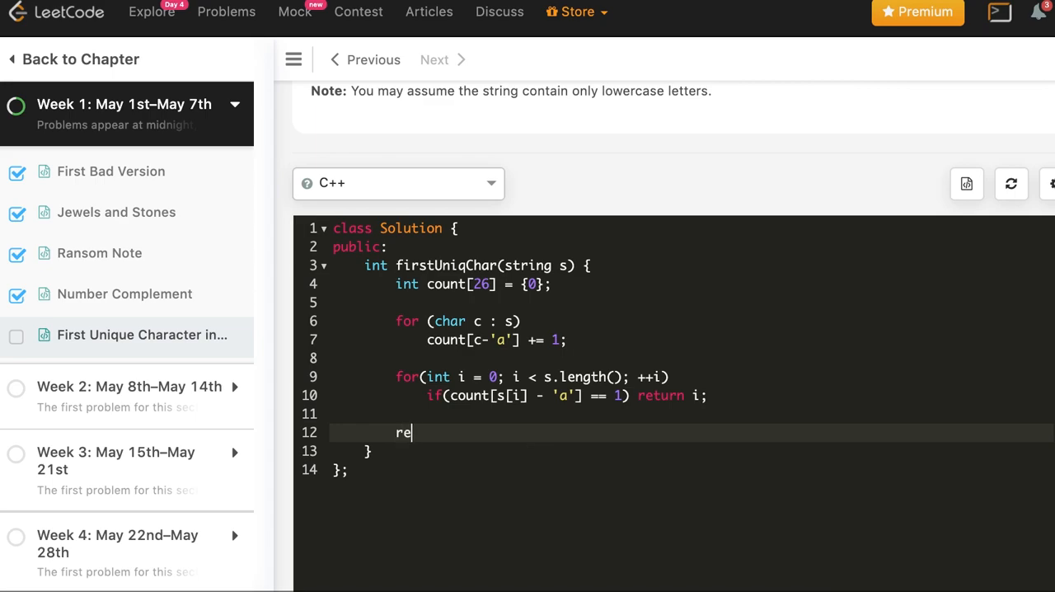
type("turn -1;")
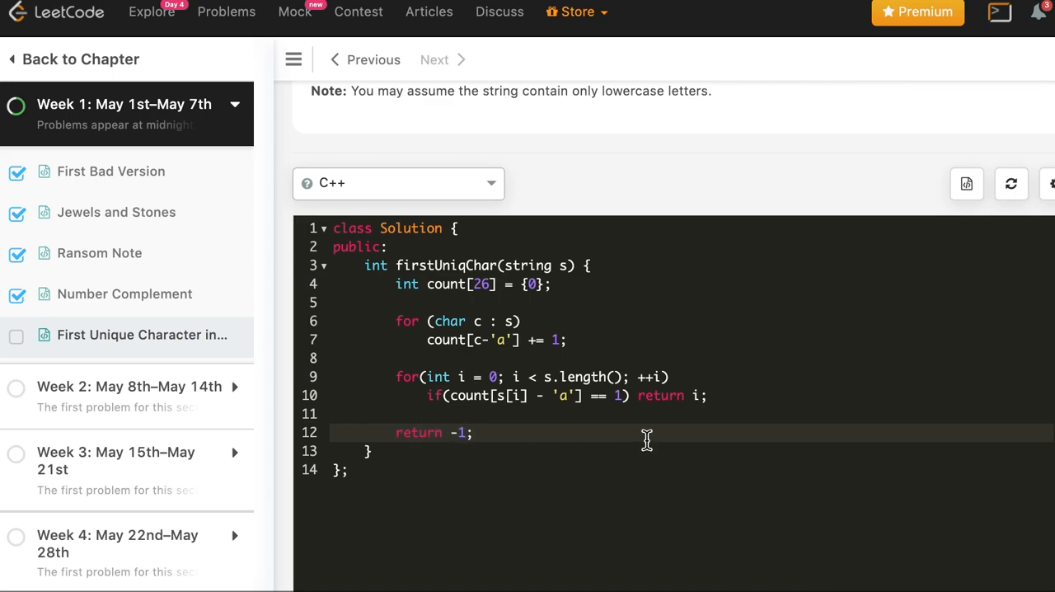
- Run the C++ solution on sample input leetcode, get 0, and enable custom test inputs
scroll("down", 3)
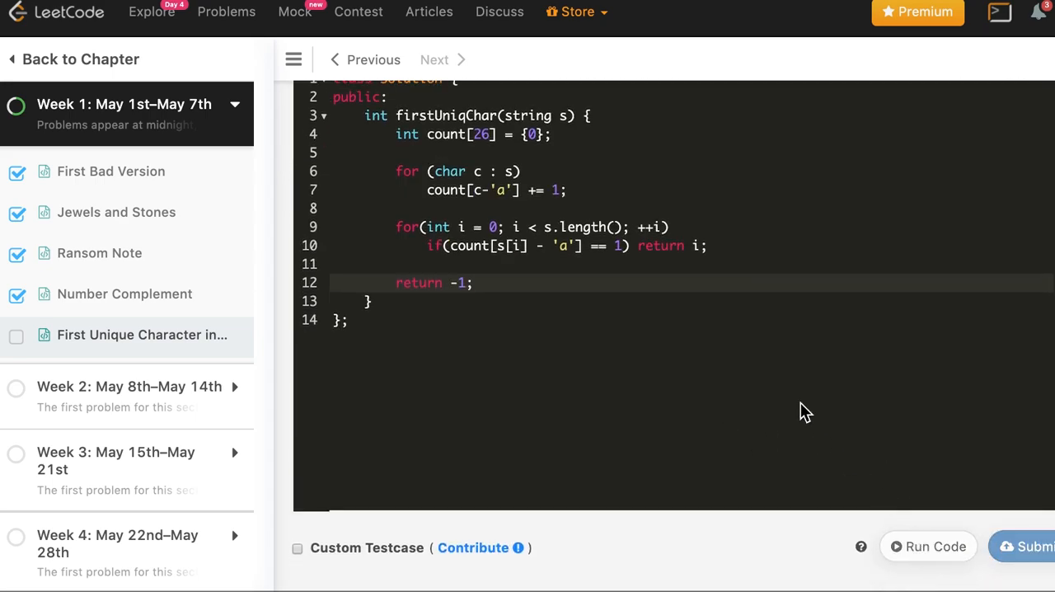
left_click(927, 546)
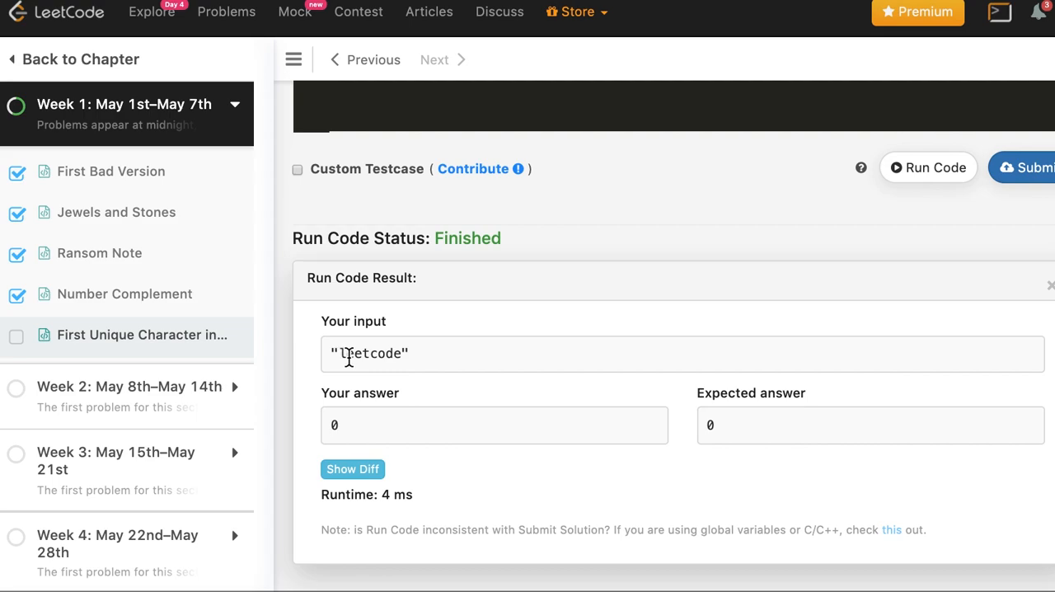
double_click(341, 353)
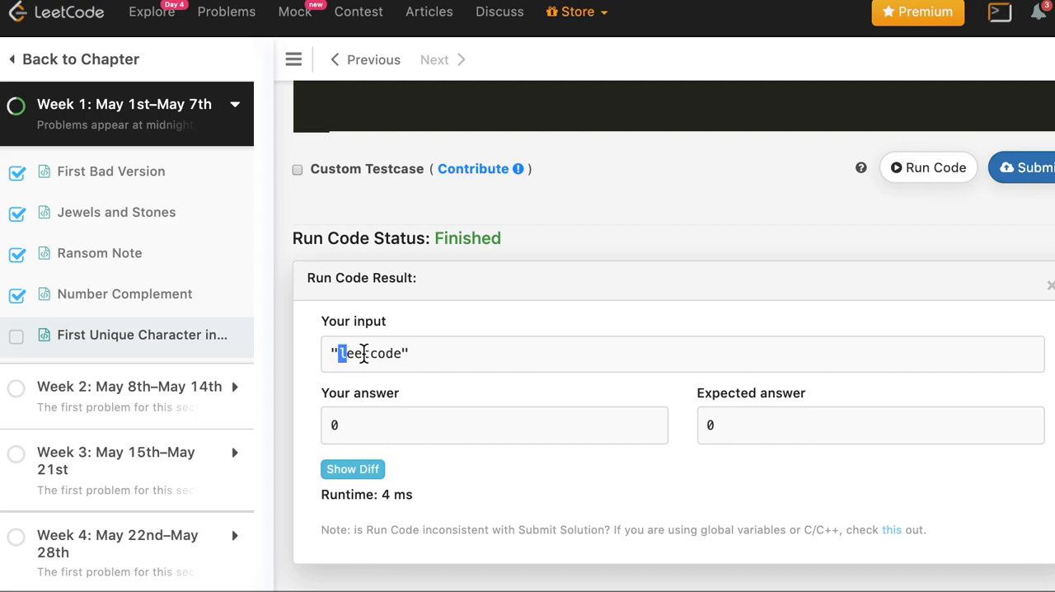
left_click(297, 168)
type("\"")
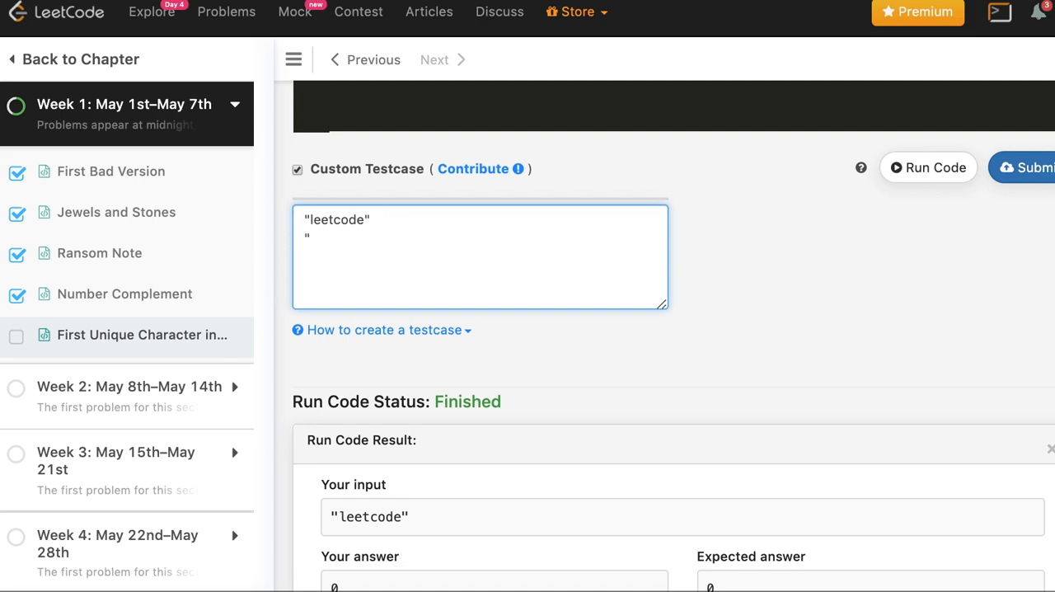
- Add custom input "abcabd" and run both cases, getting 0 and 2 as expected
type("ab")
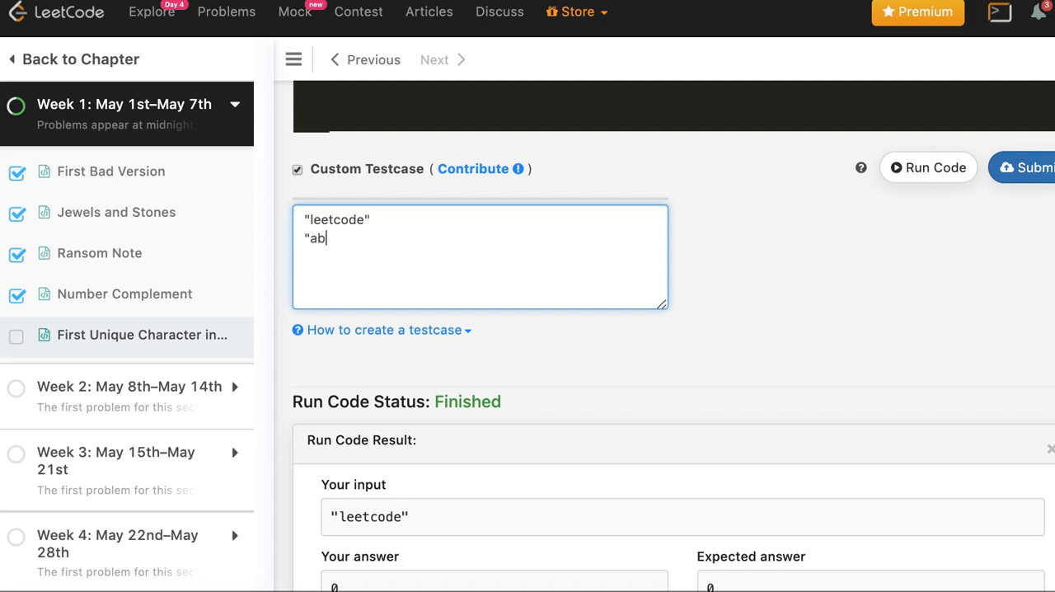
type("cab")
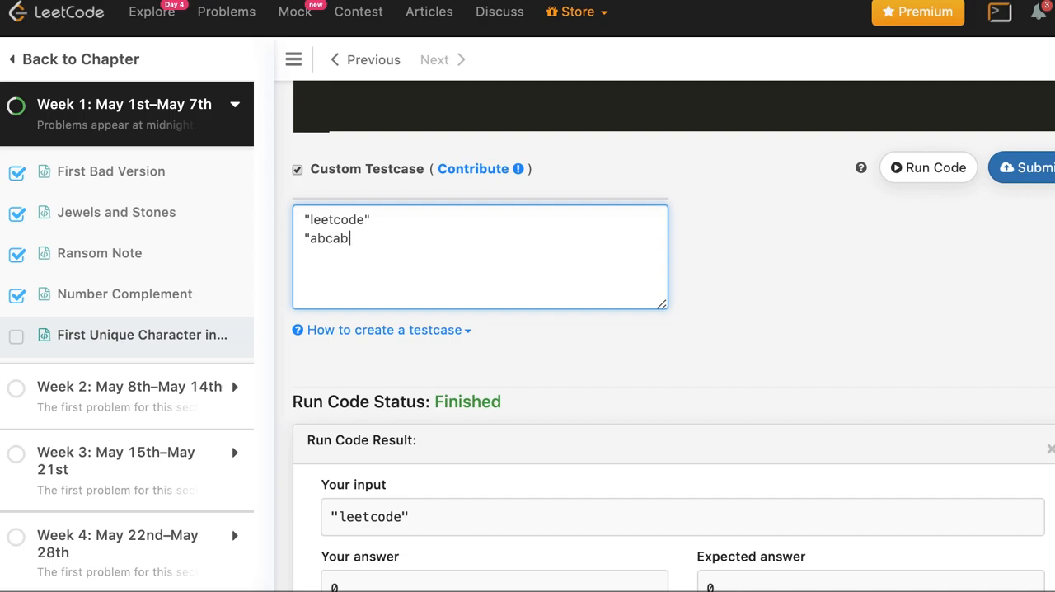
type("d\"")
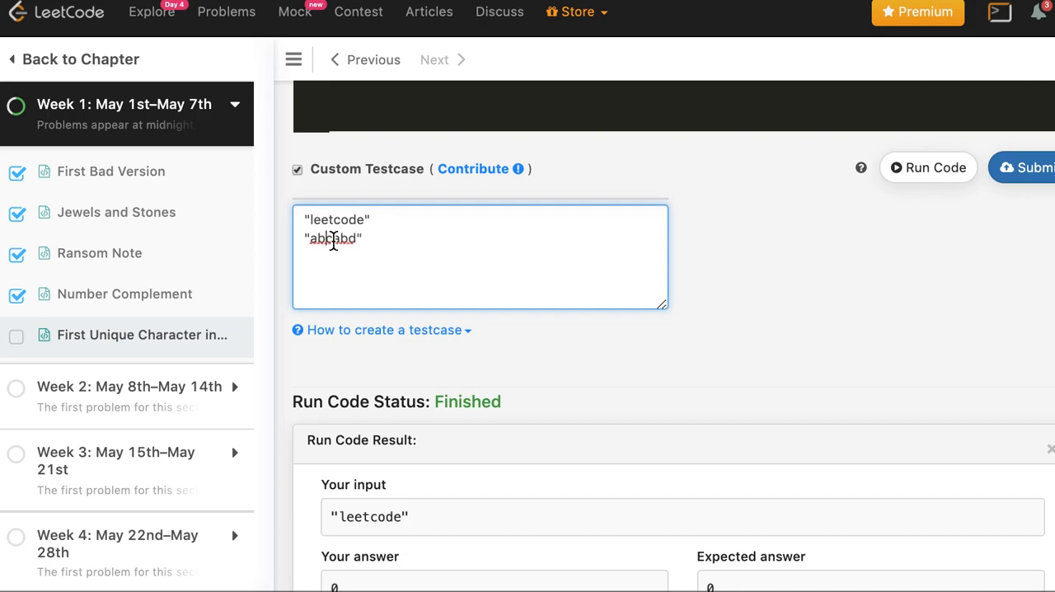
left_click(929, 168)
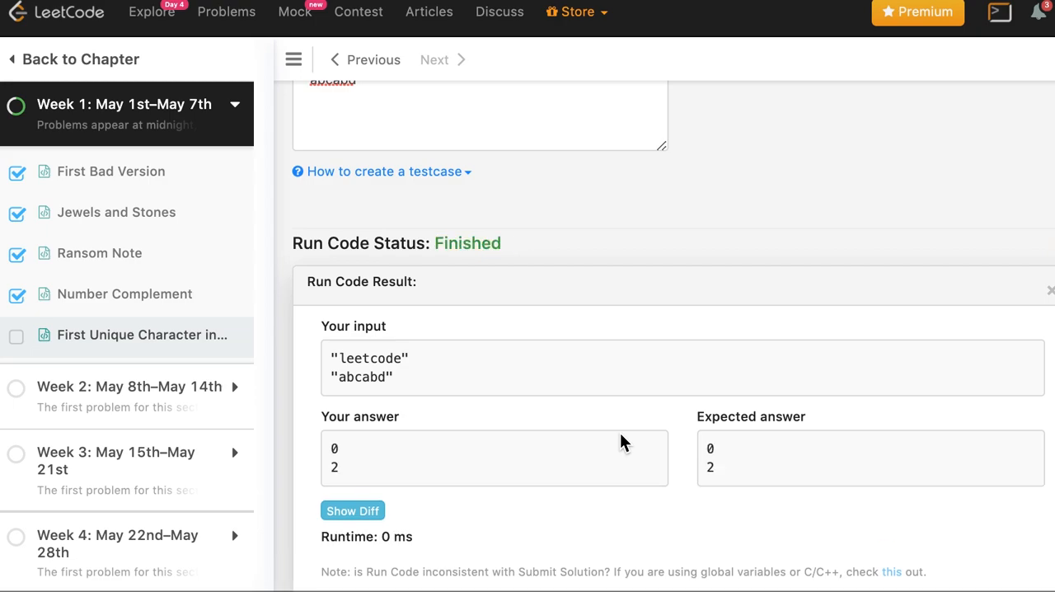
scroll("up", 3)
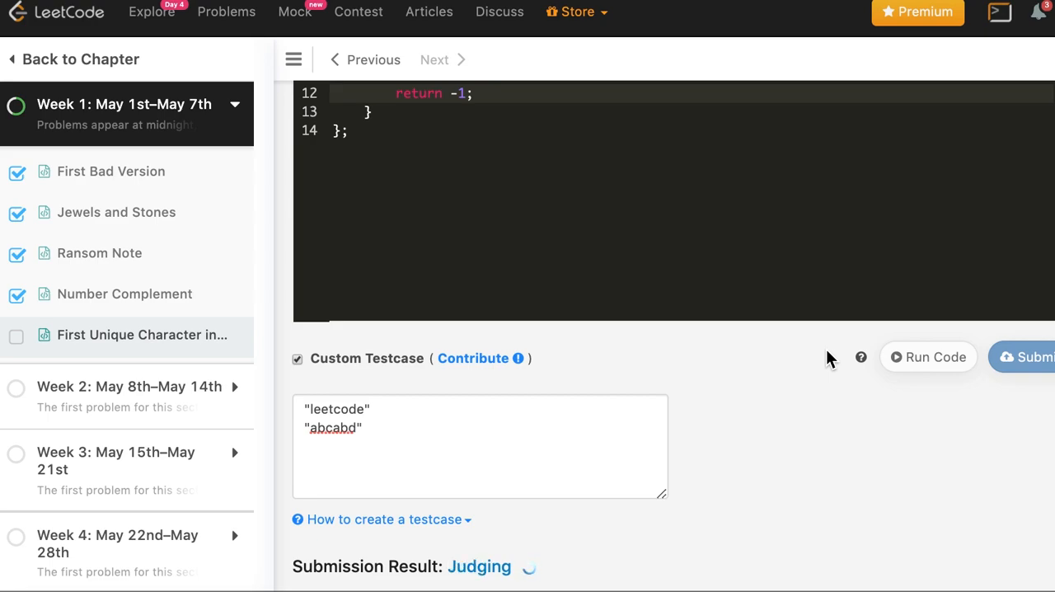
- Submit the C++ solution so First Unique Character is marked solved
left_click(1030, 356)
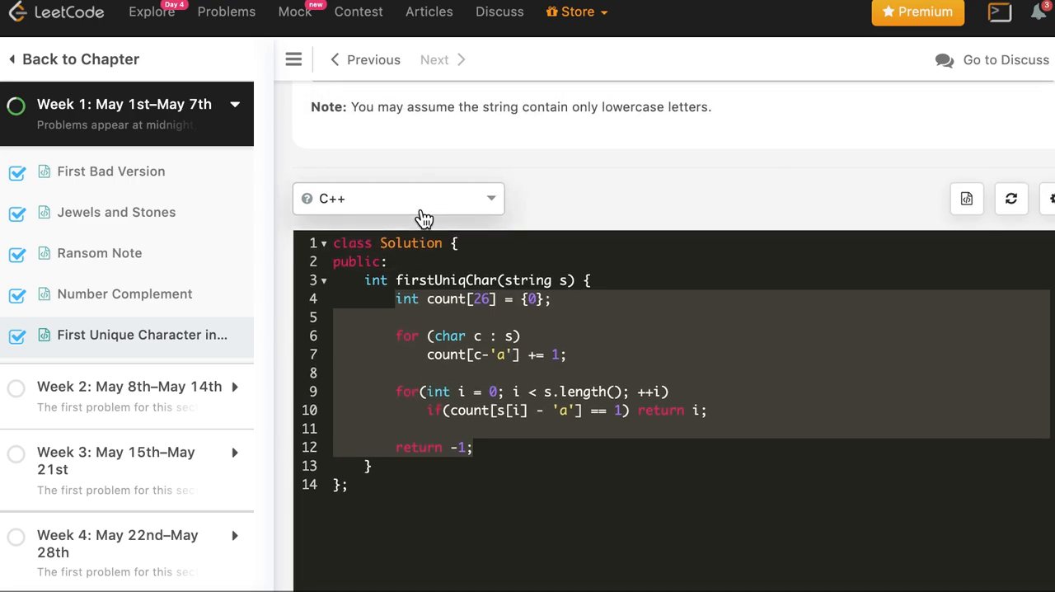
- Port the solution to Java with new int[26], toCharArray and charAt in the index loop
left_click(399, 198)
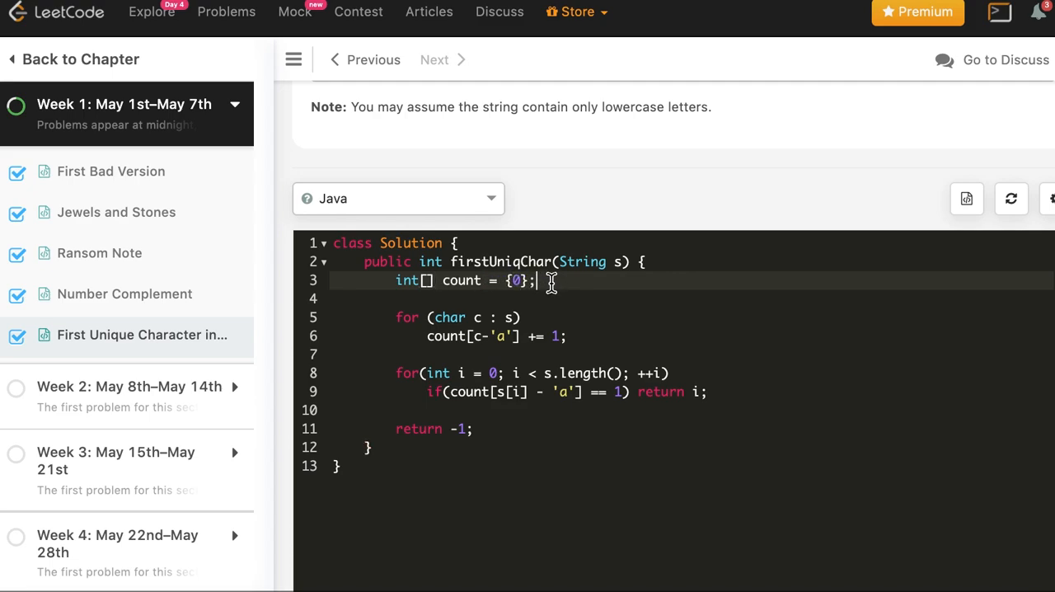
type("ne win")
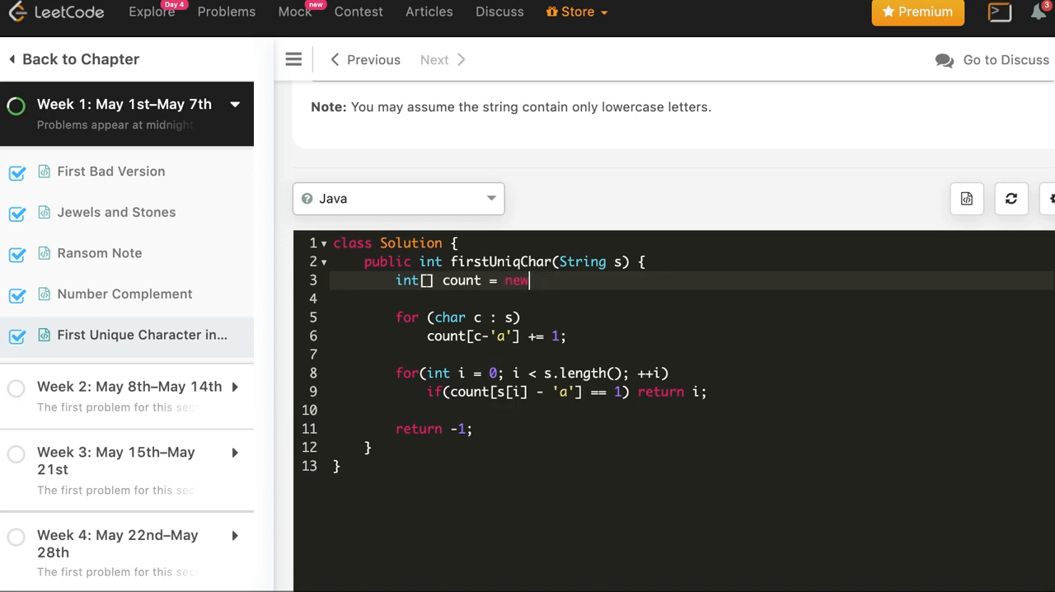
type("int[2]")
left_click(511, 316)
type(".toCharArray")
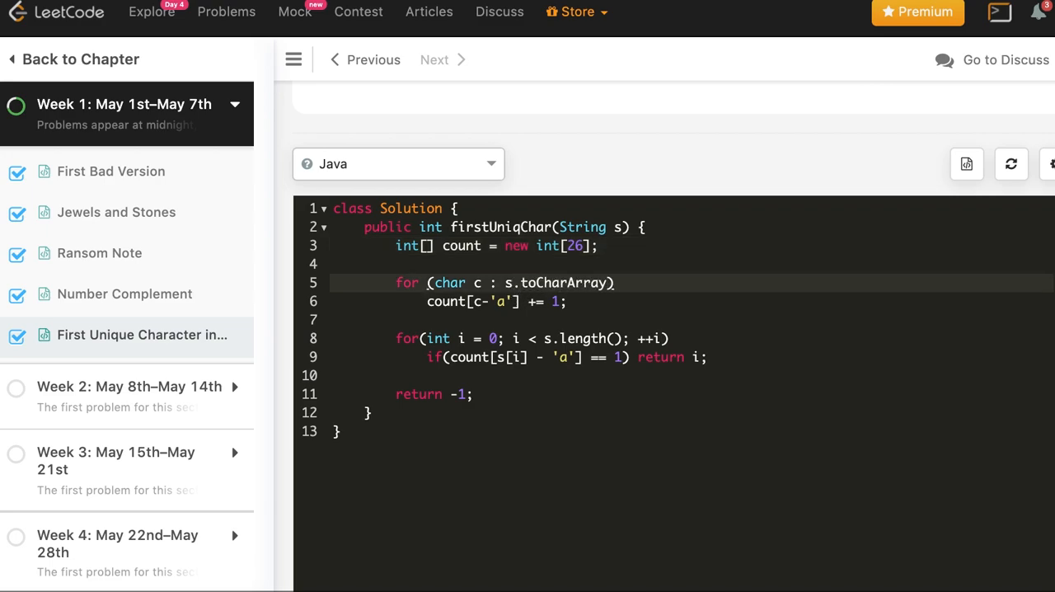
type("()")
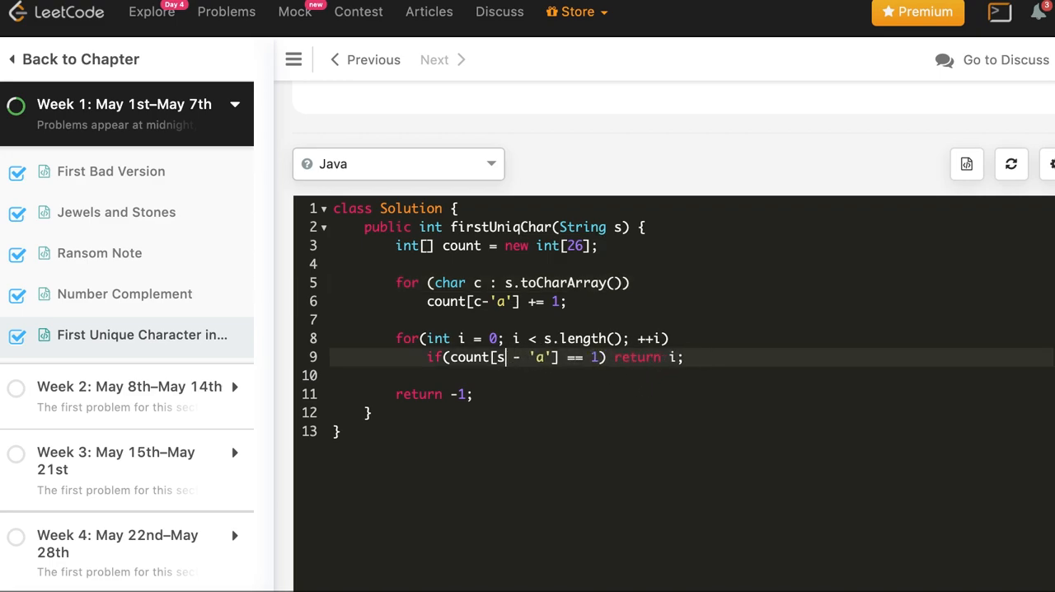
type(".charAt[i")
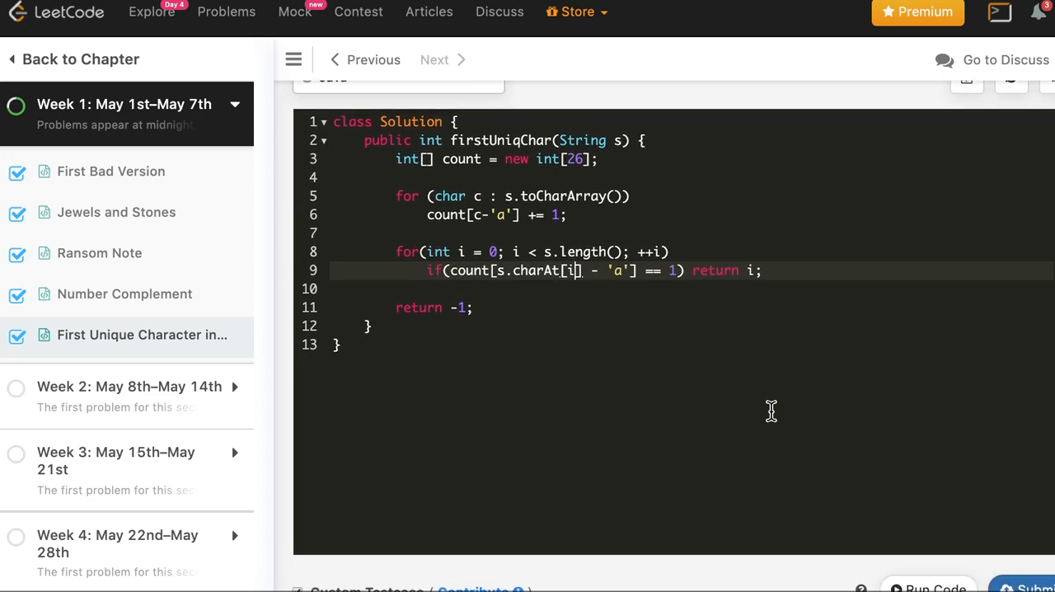
- Correct s.charAt[i] to s.charAt(i) after the compile error and submit the Java solution
scroll("down", 3)
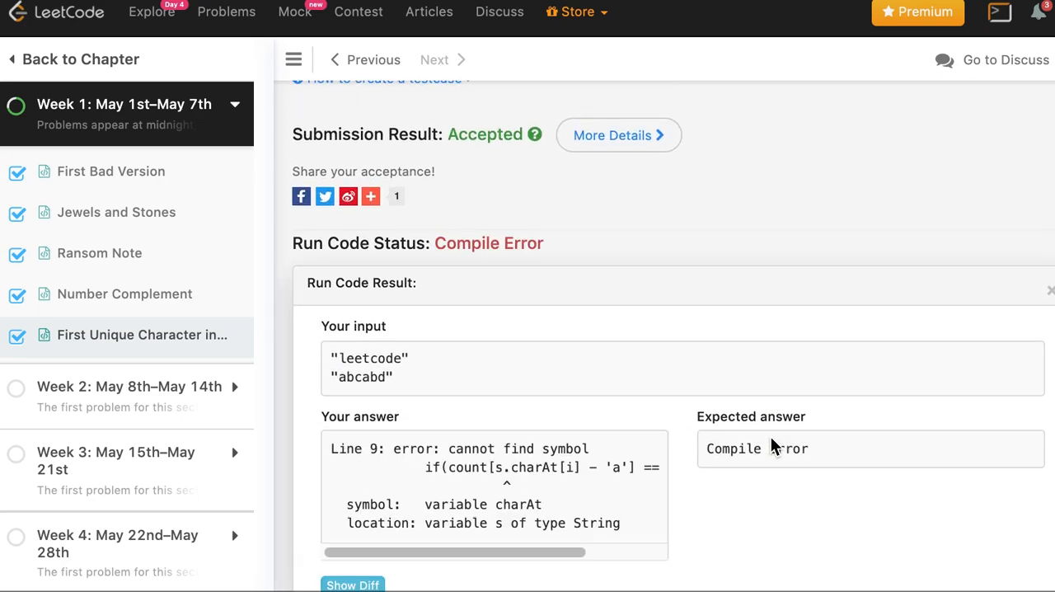
scroll("up", 3)
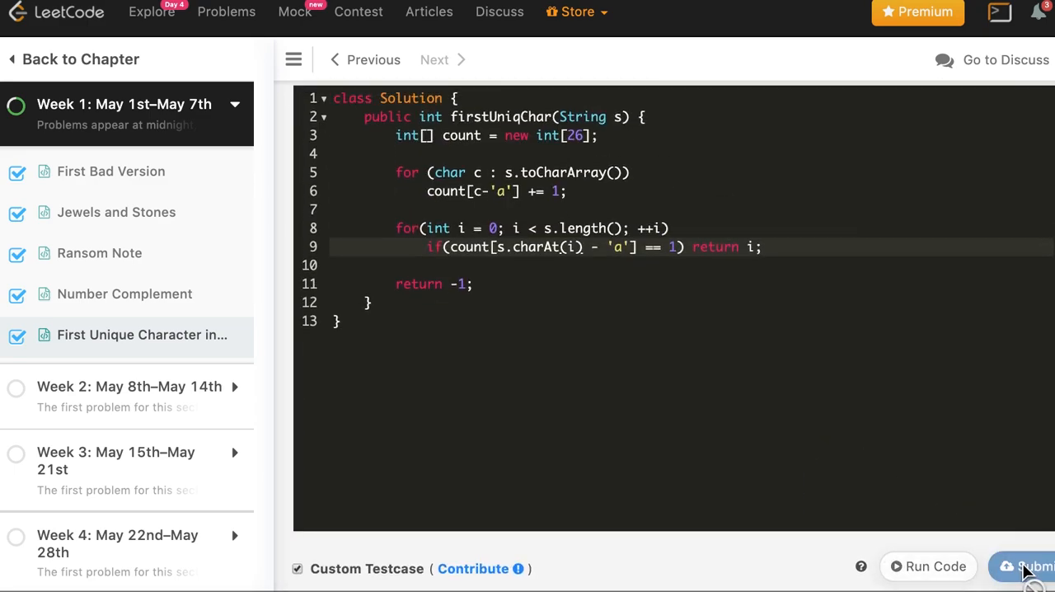
left_click(1031, 567)
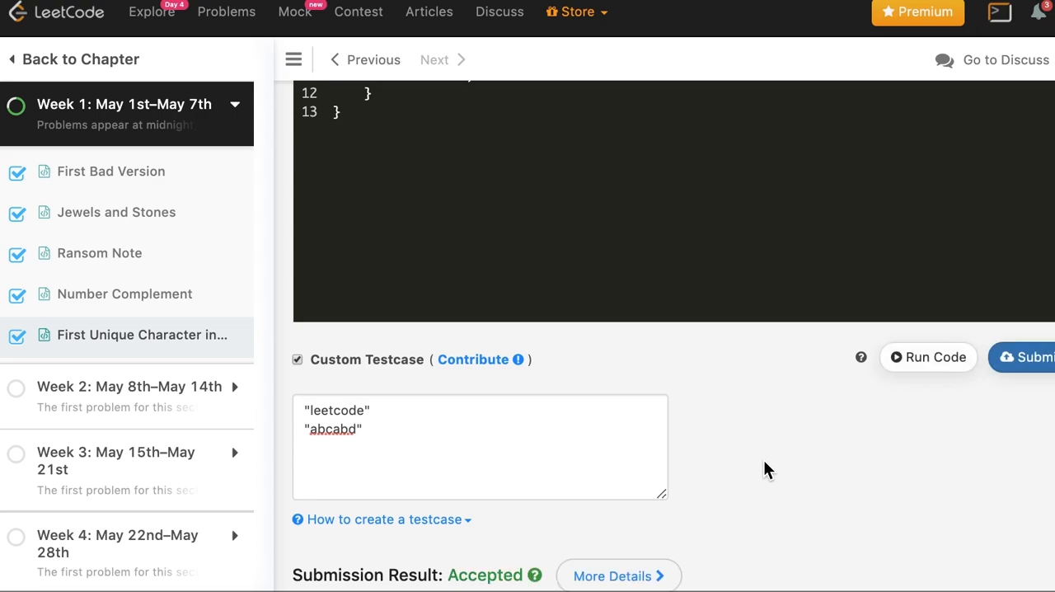
- Choose Python3 from the language list above the editor
scroll("up", 3)
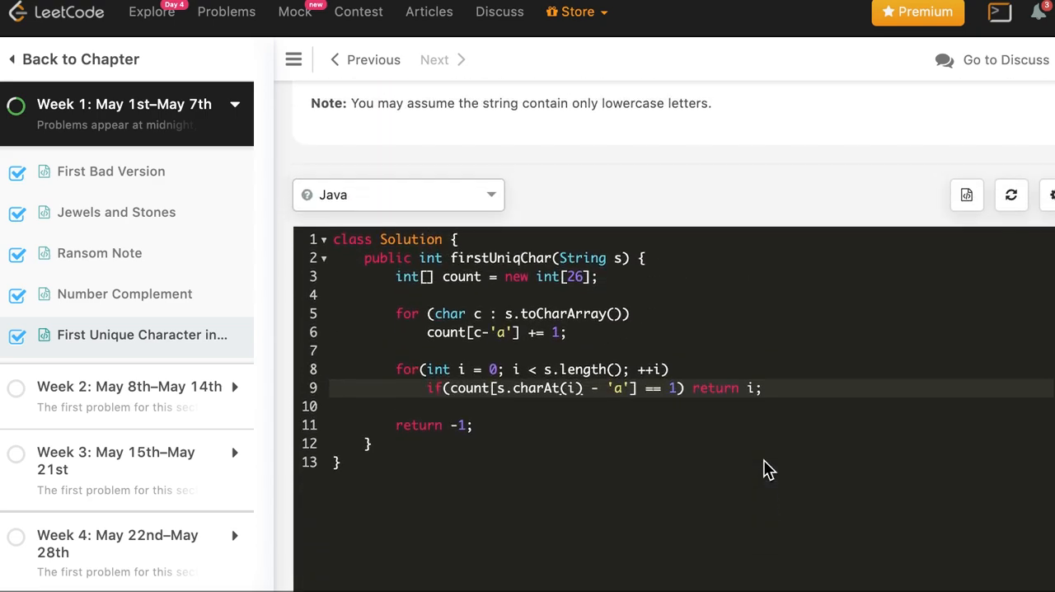
left_click(399, 195)
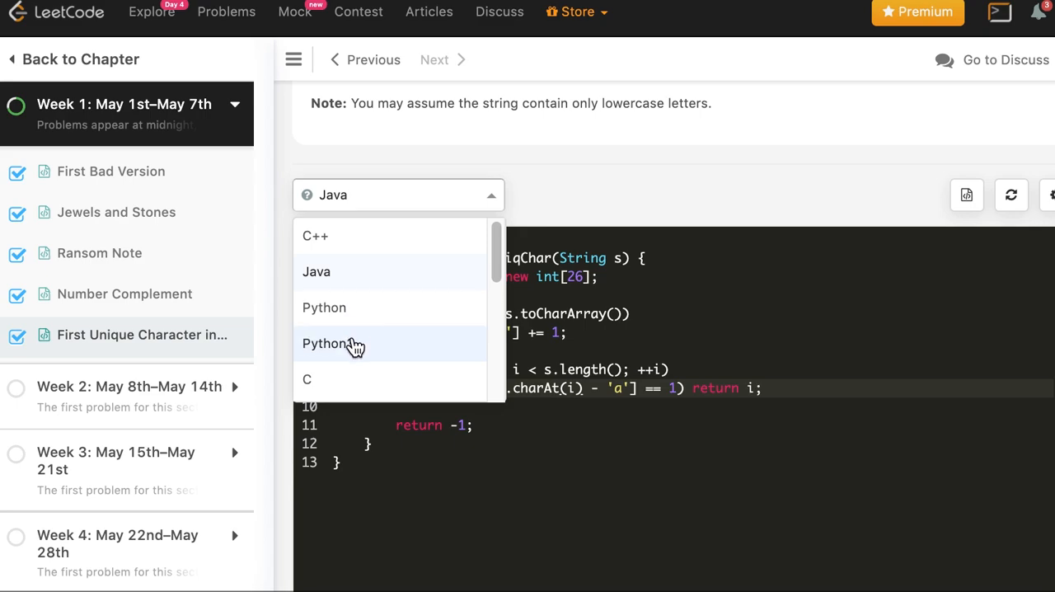
left_click(333, 343)
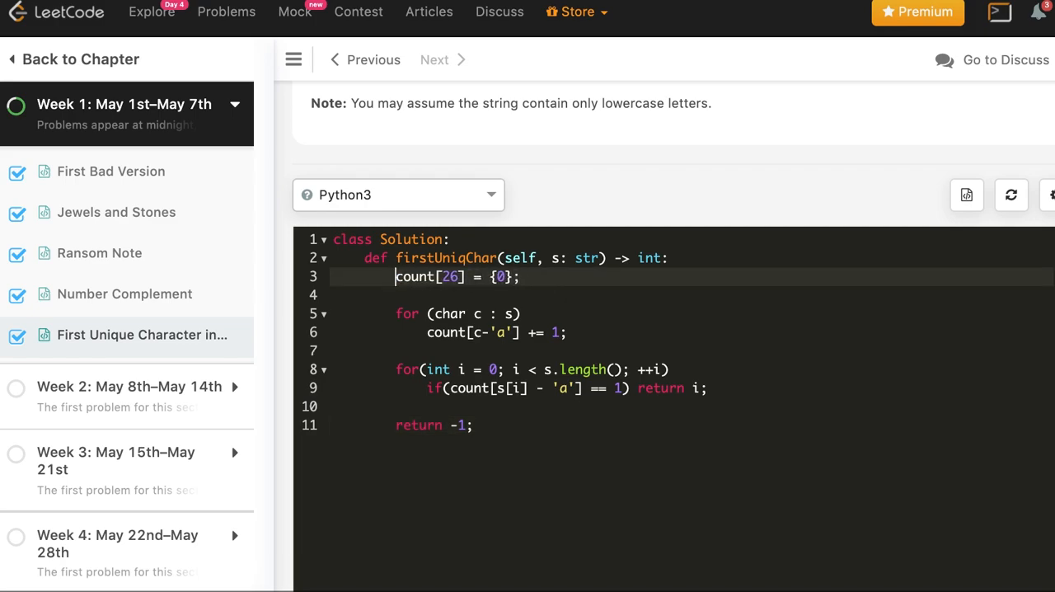
- Rewrite the counting as count = [0]*26 and for c in s with ord(c)-ord('a') indexing
key("Backspace")
type("count =")
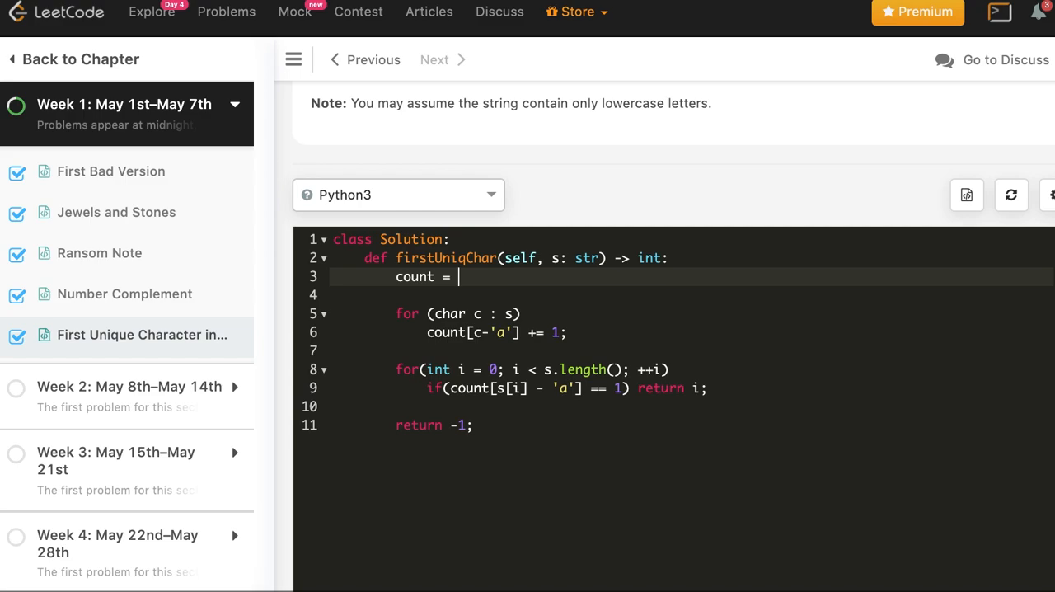
type("[0]")
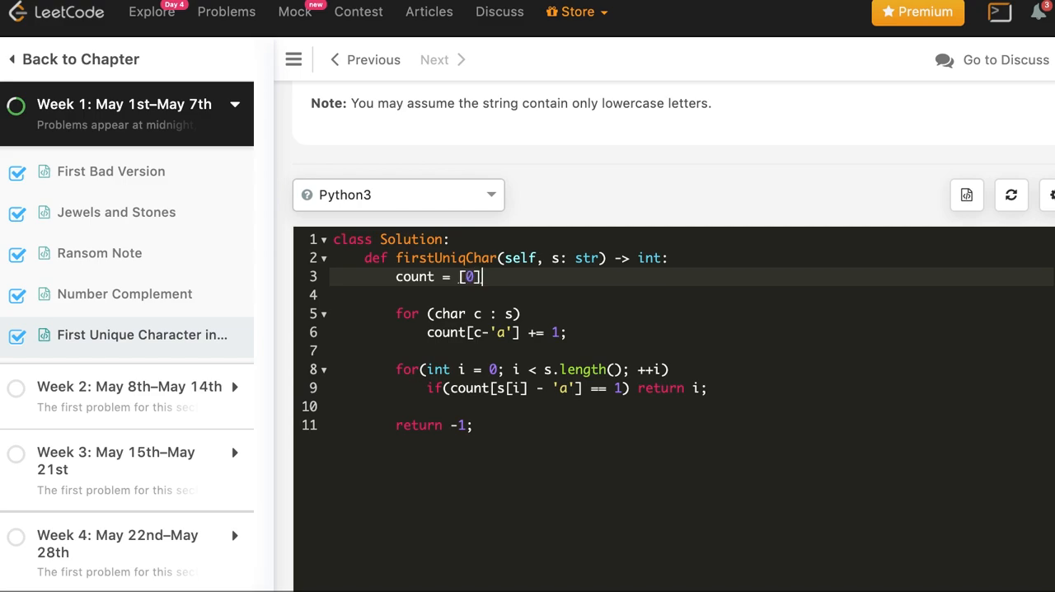
type("*26")
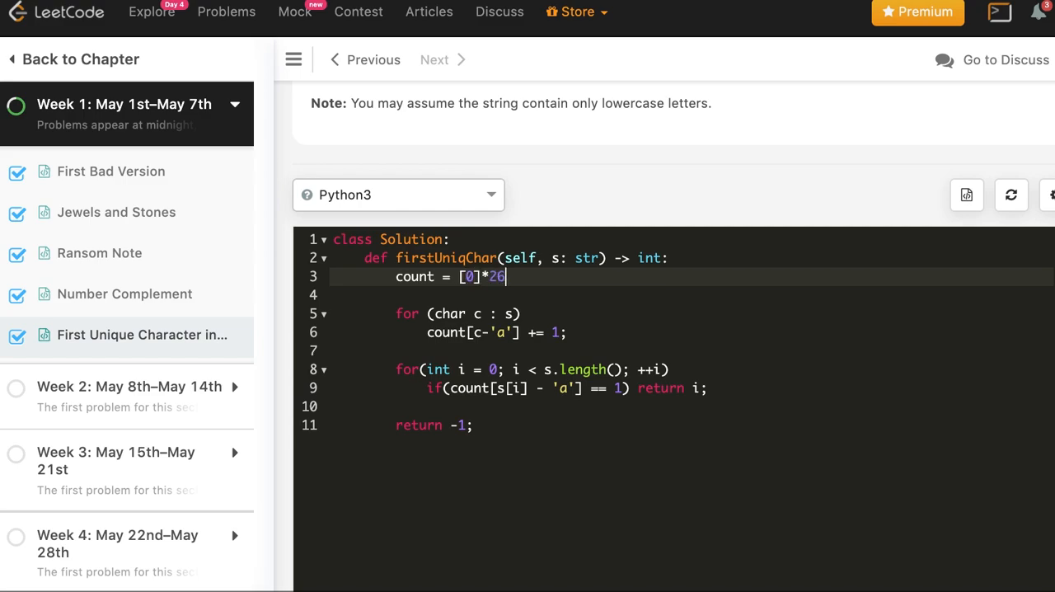
mouse_move(420, 283)
type(":")
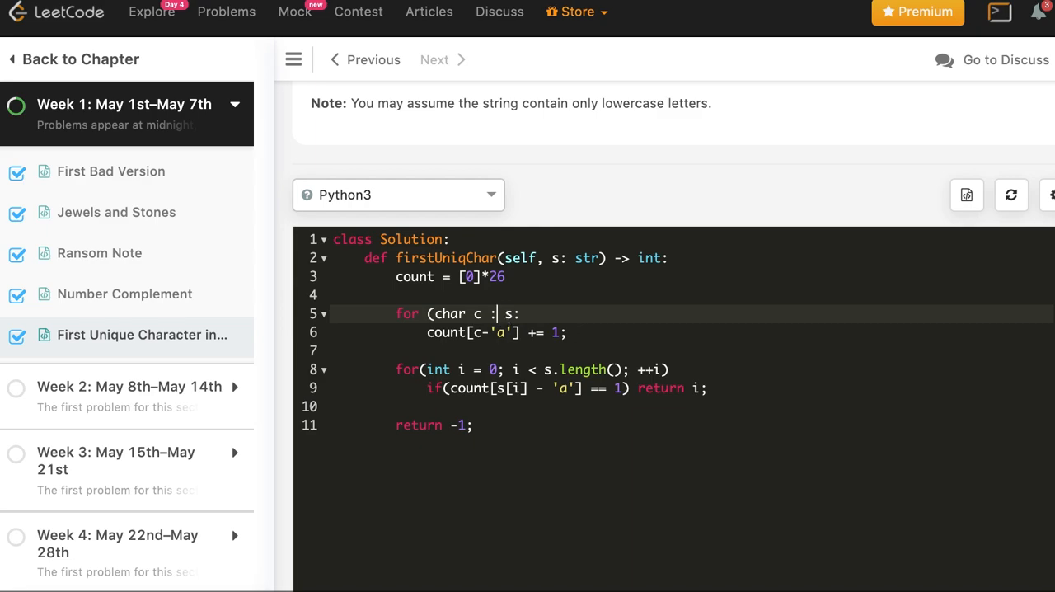
type("in")
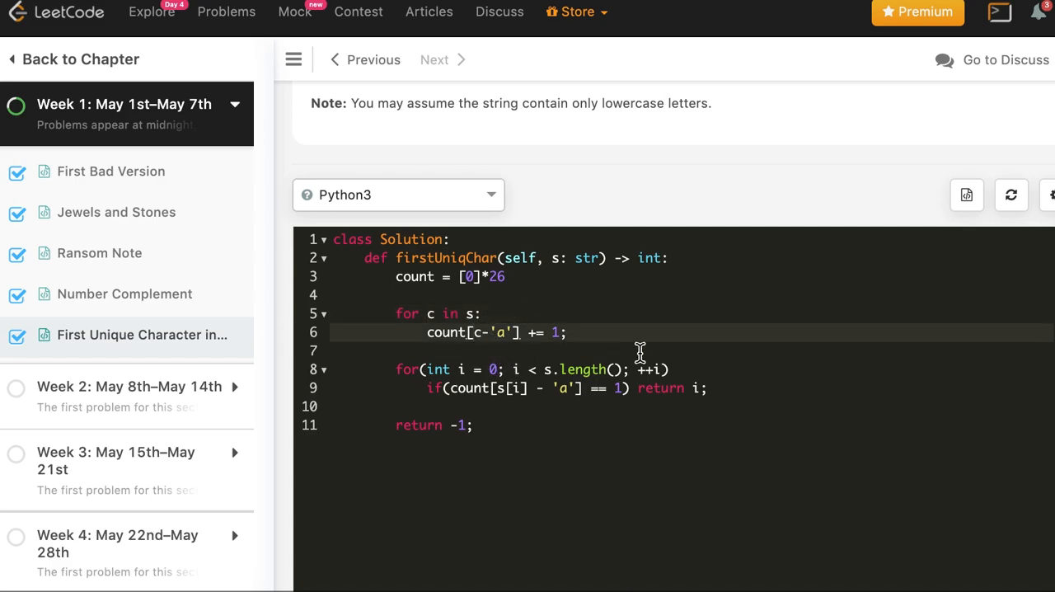
type("ord(c")
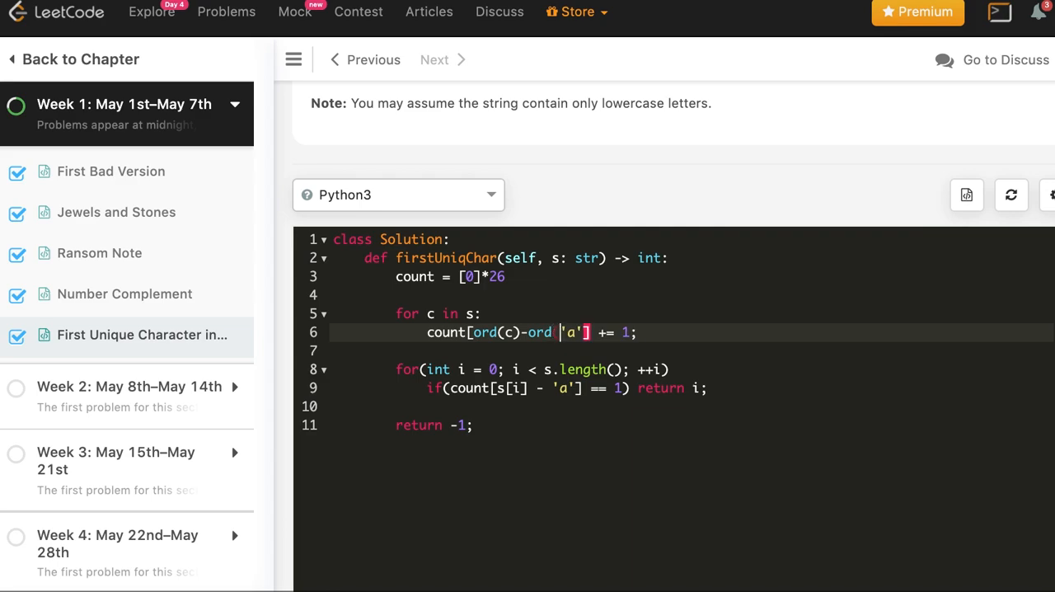
type(")")
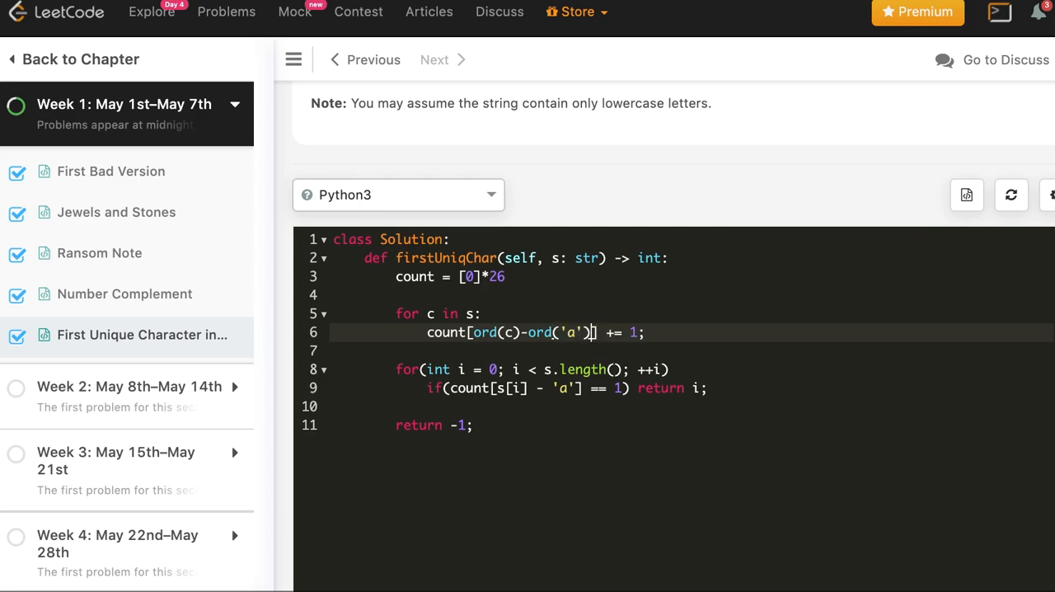
mouse_move(669, 339)
type("for")
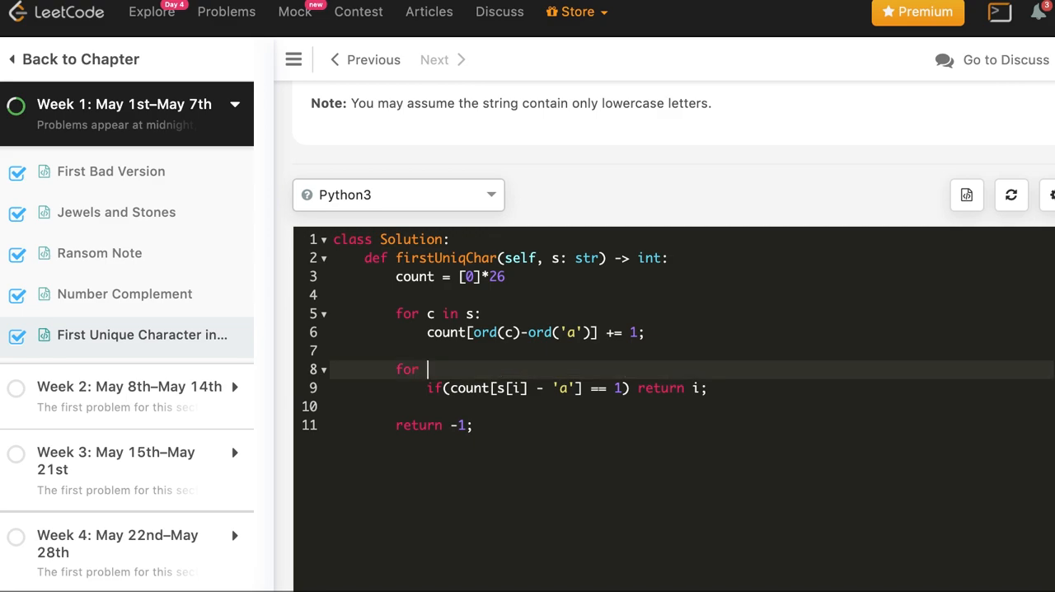
- Convert the index loop to for i in range(len(s)): checking ord(s[i])
type("i in range")
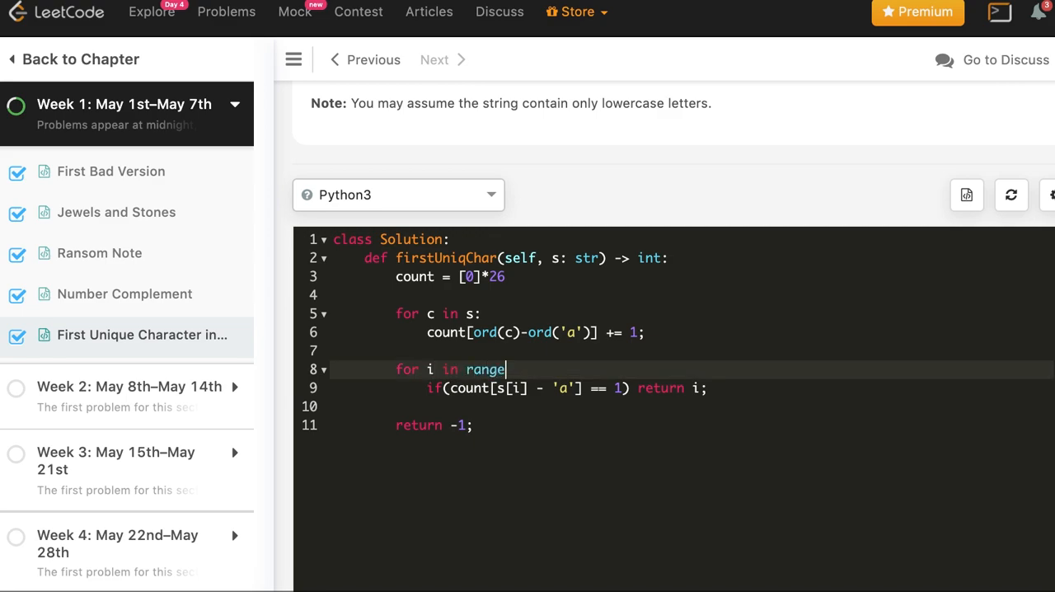
type("len())")
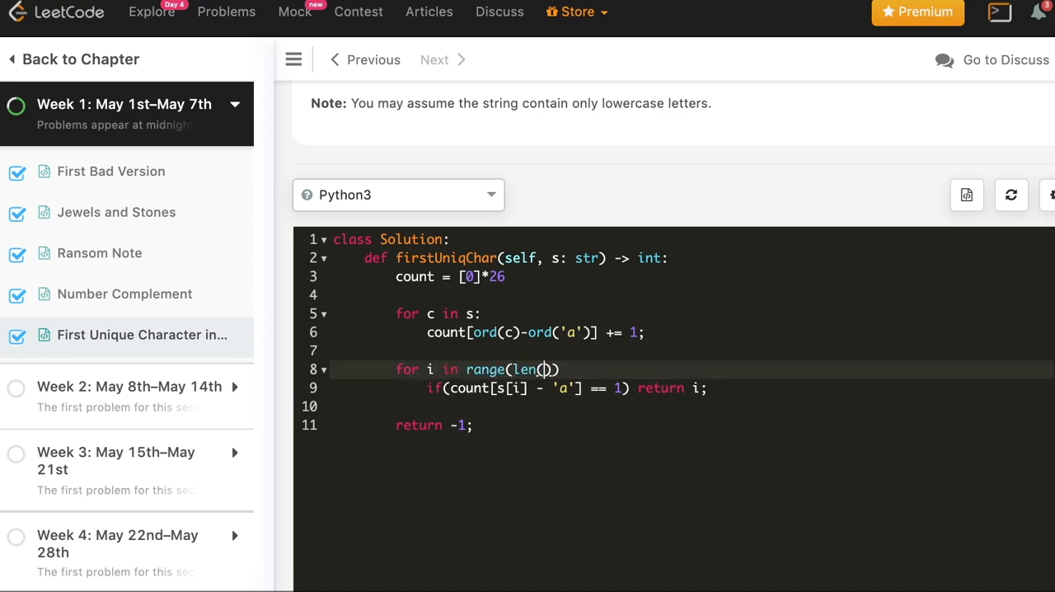
type("s):")
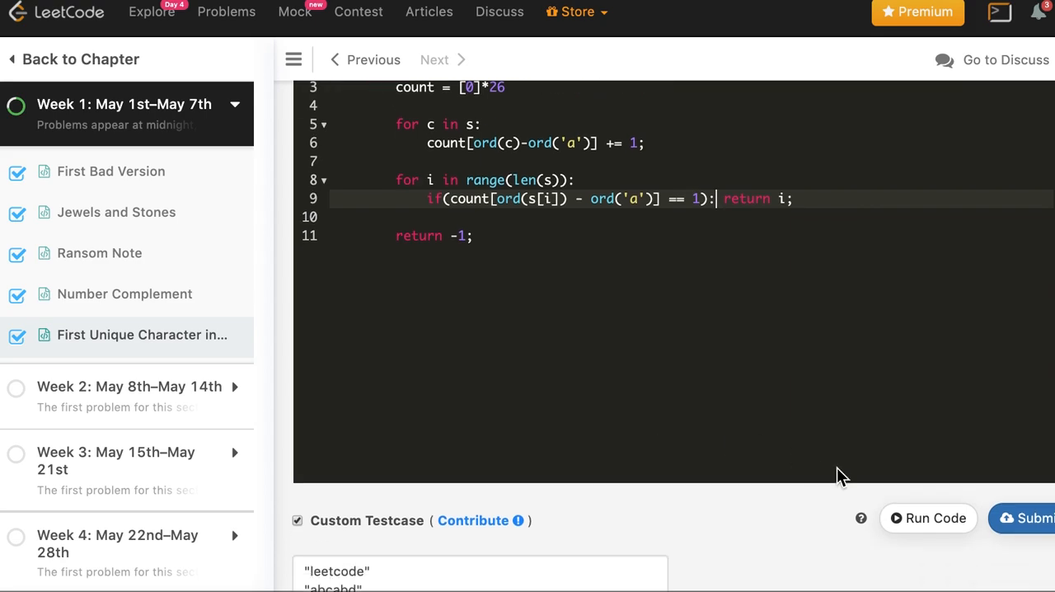
- Submit the Python3 solution and scroll up to await the verdict
left_click(926, 518)
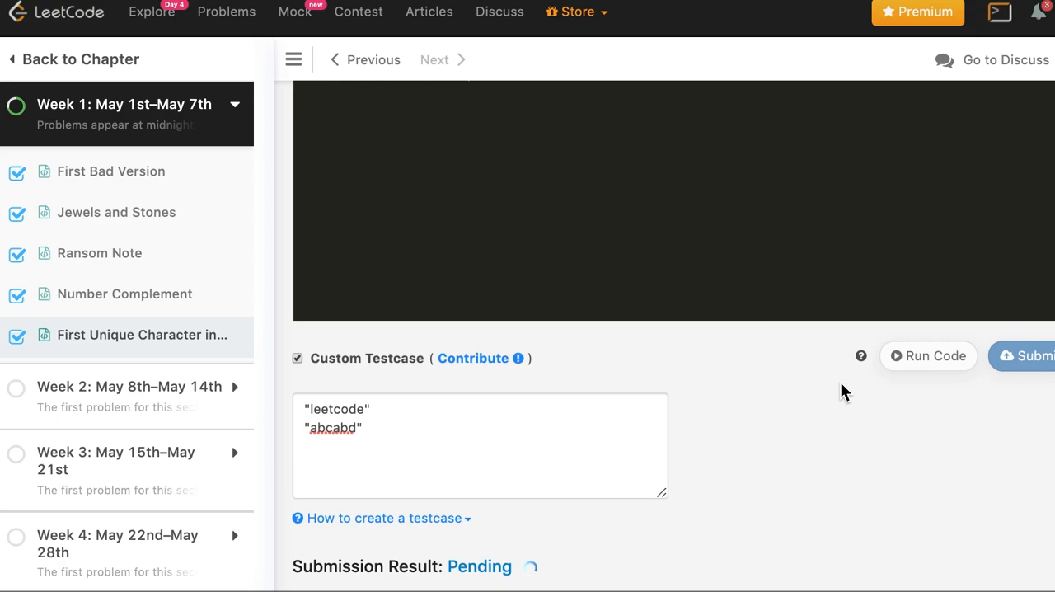
scroll("up", 3)
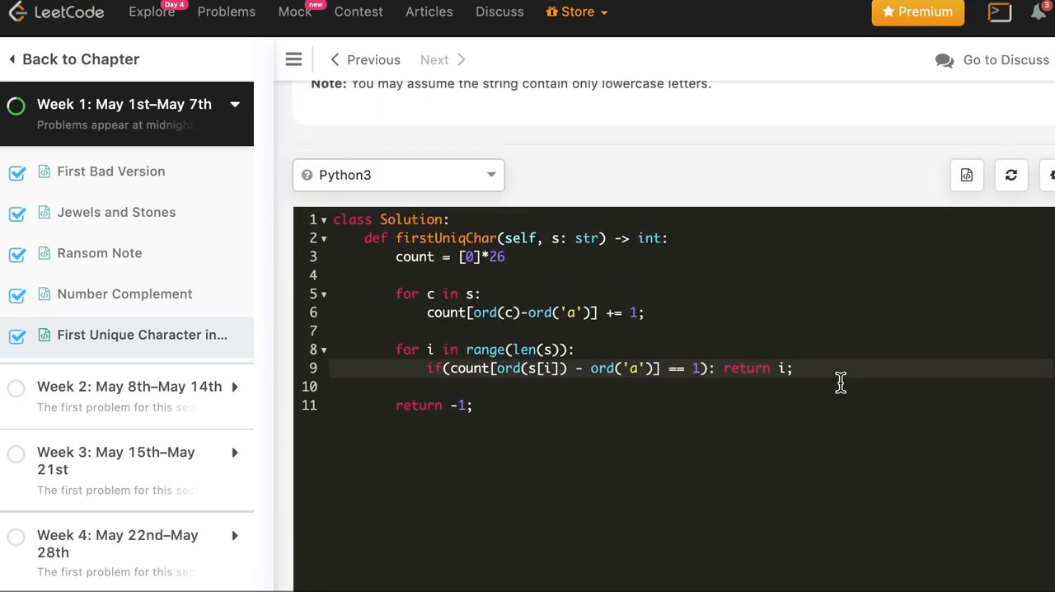